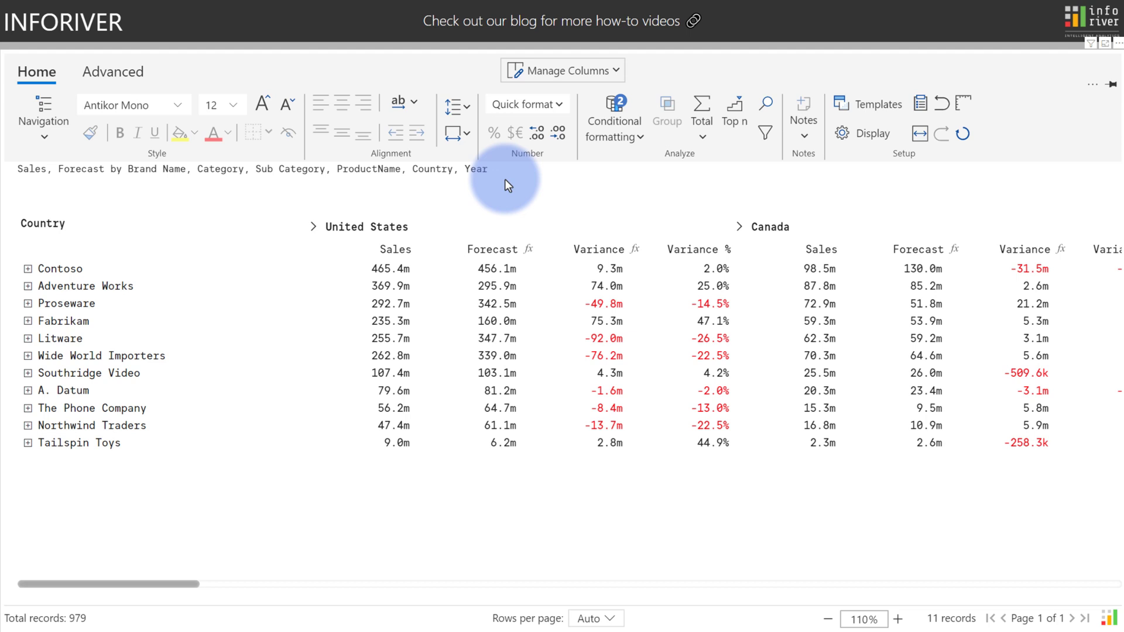
Step: Expand all brands to the Category level from Contoso's Expand > Specific Level menu
left_click(28, 269)
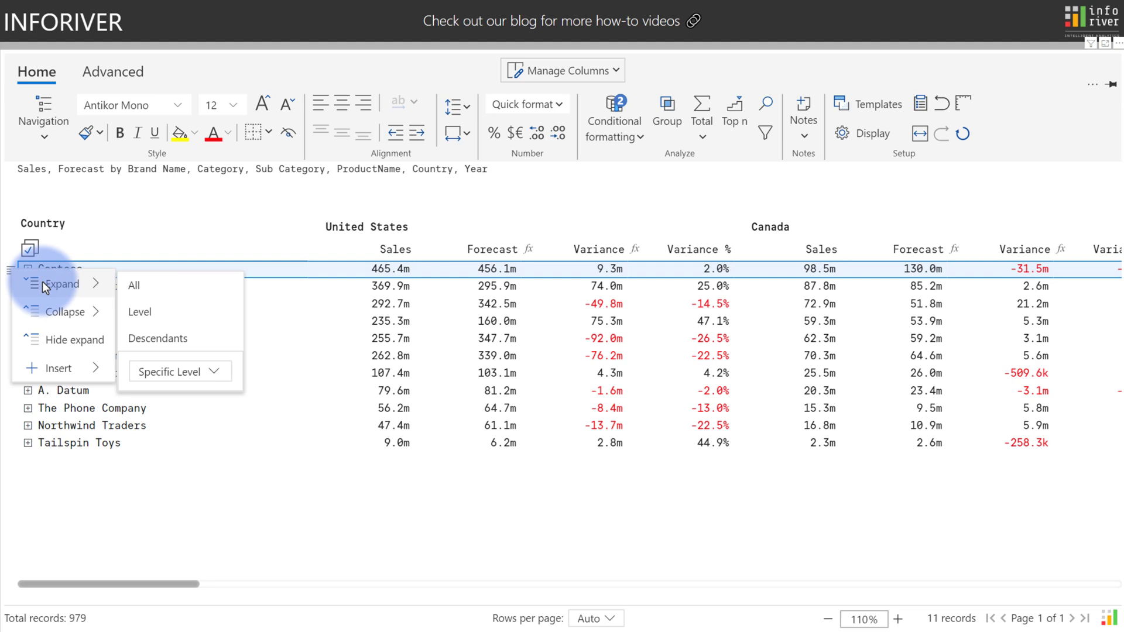
mouse_move(56, 339)
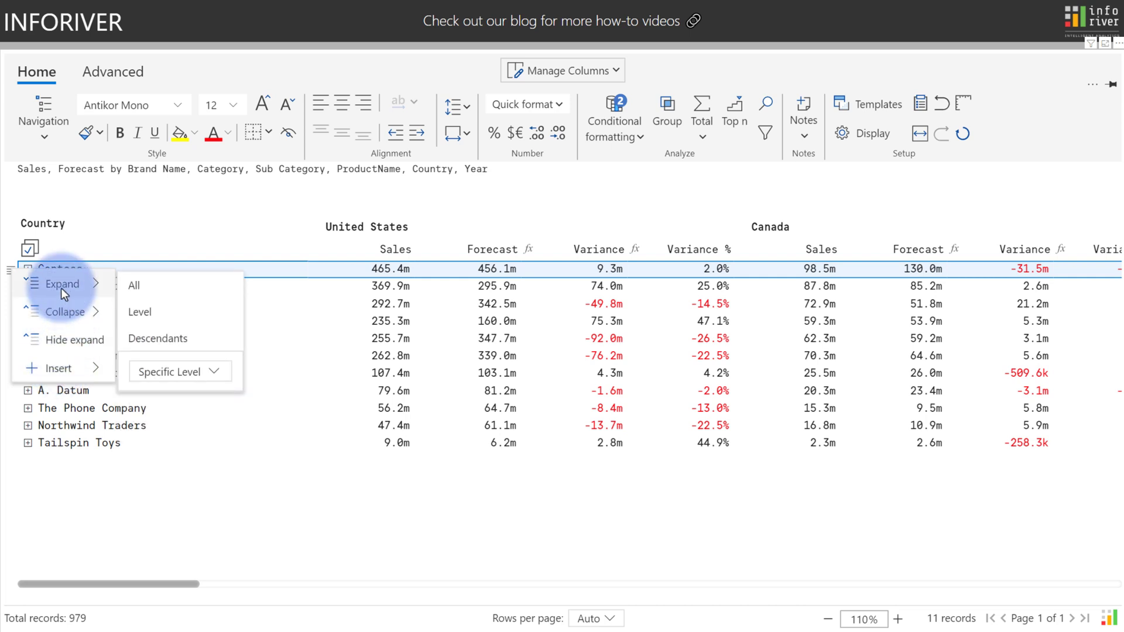
mouse_move(135, 284)
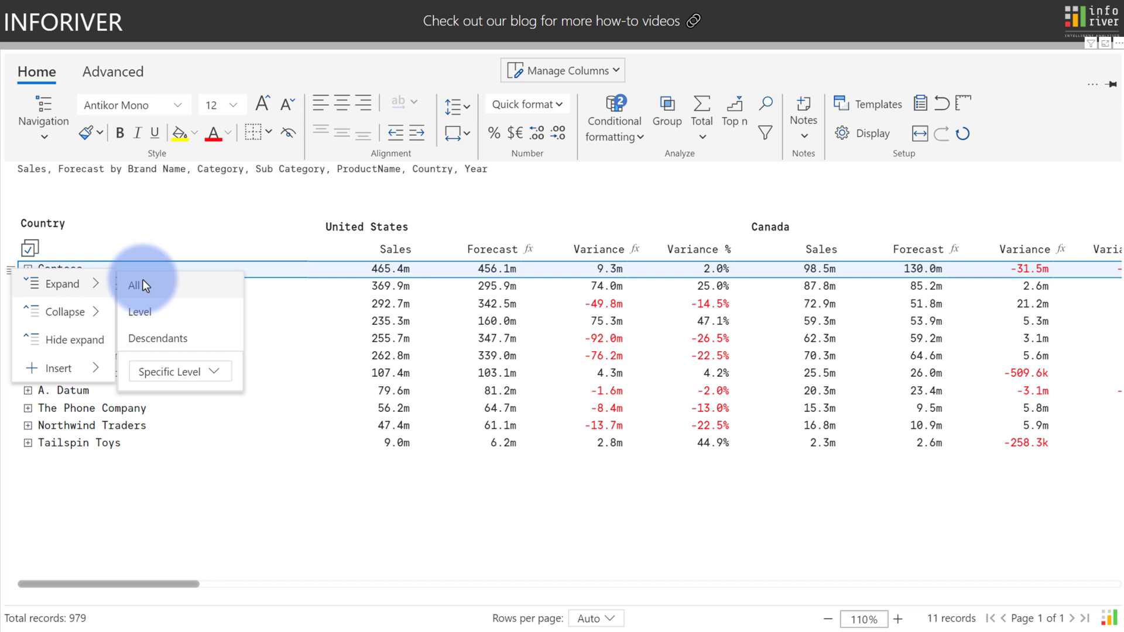
mouse_move(147, 312)
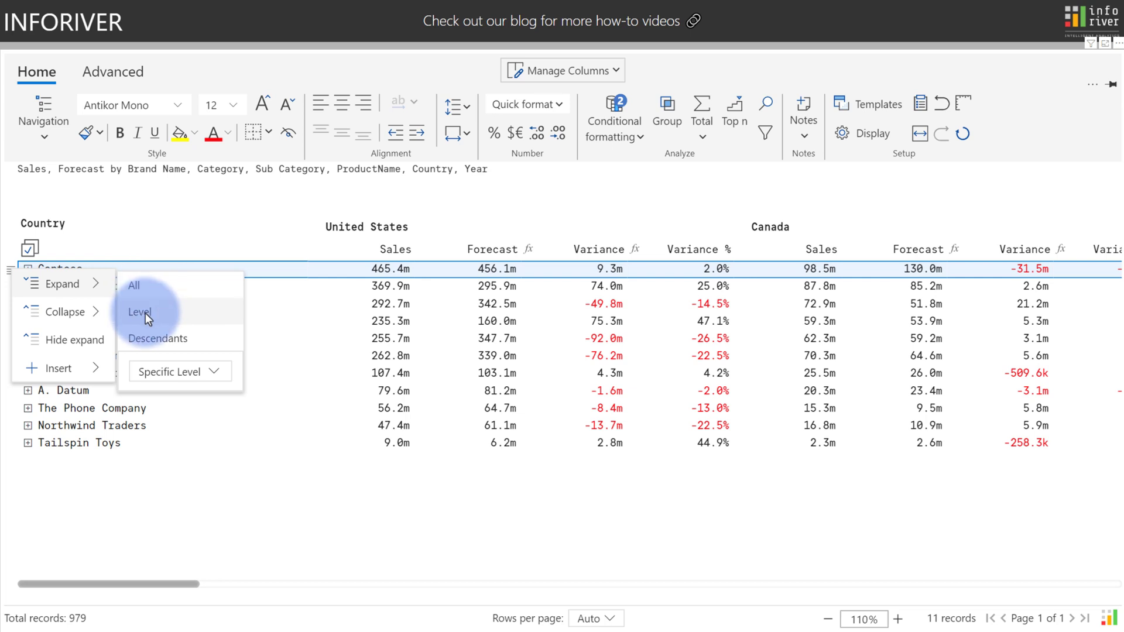
mouse_move(145, 338)
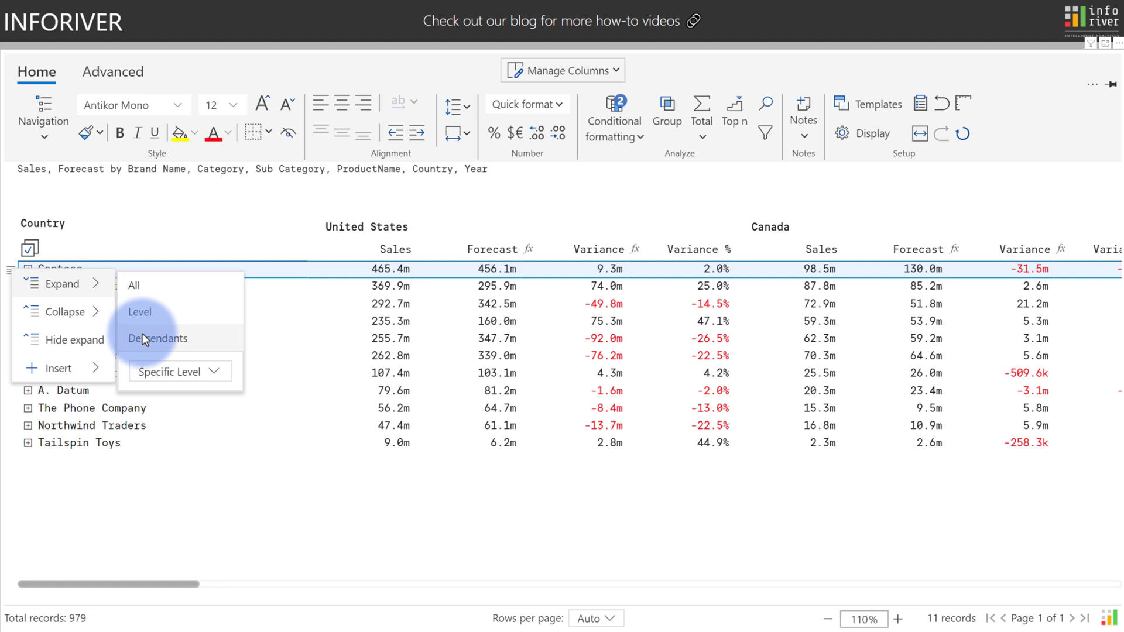
left_click(172, 372)
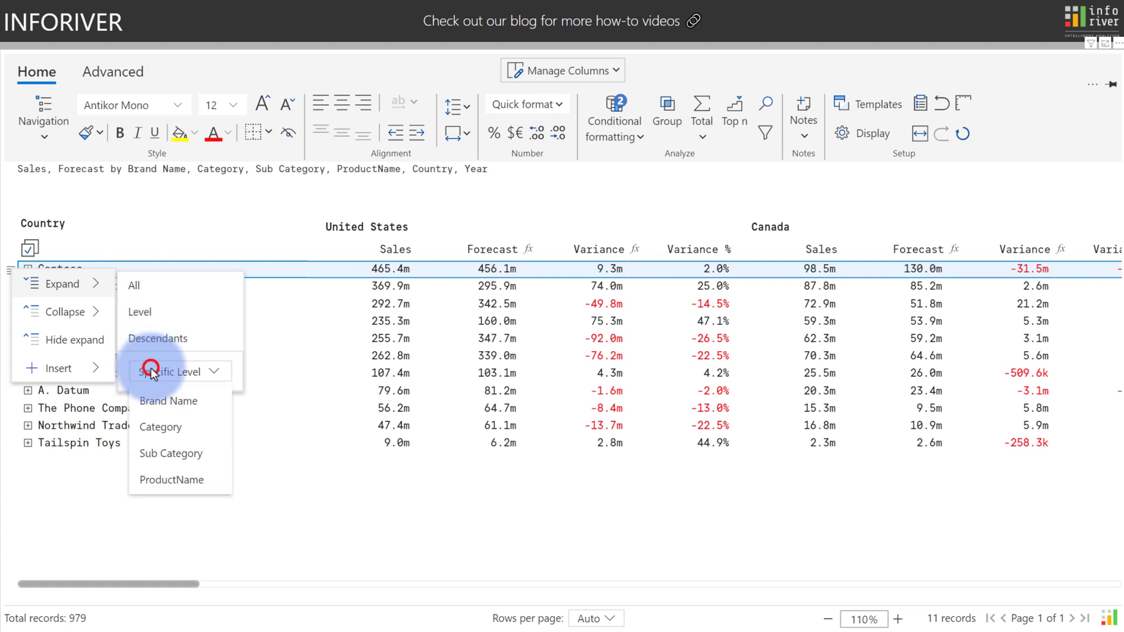
mouse_move(159, 426)
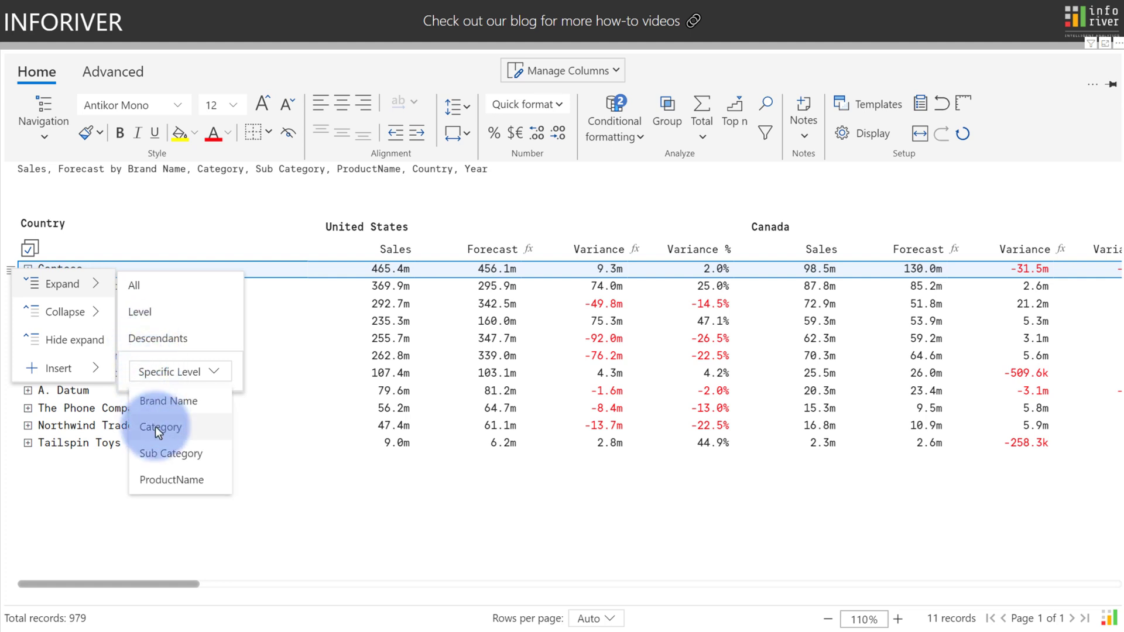
left_click(160, 428)
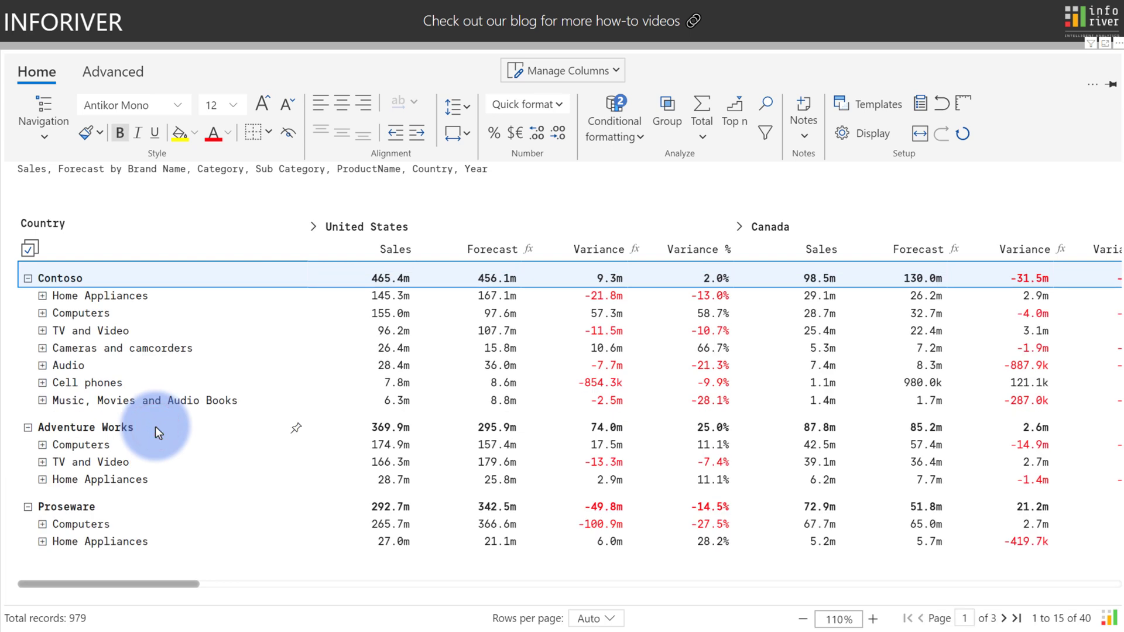
mouse_move(136, 409)
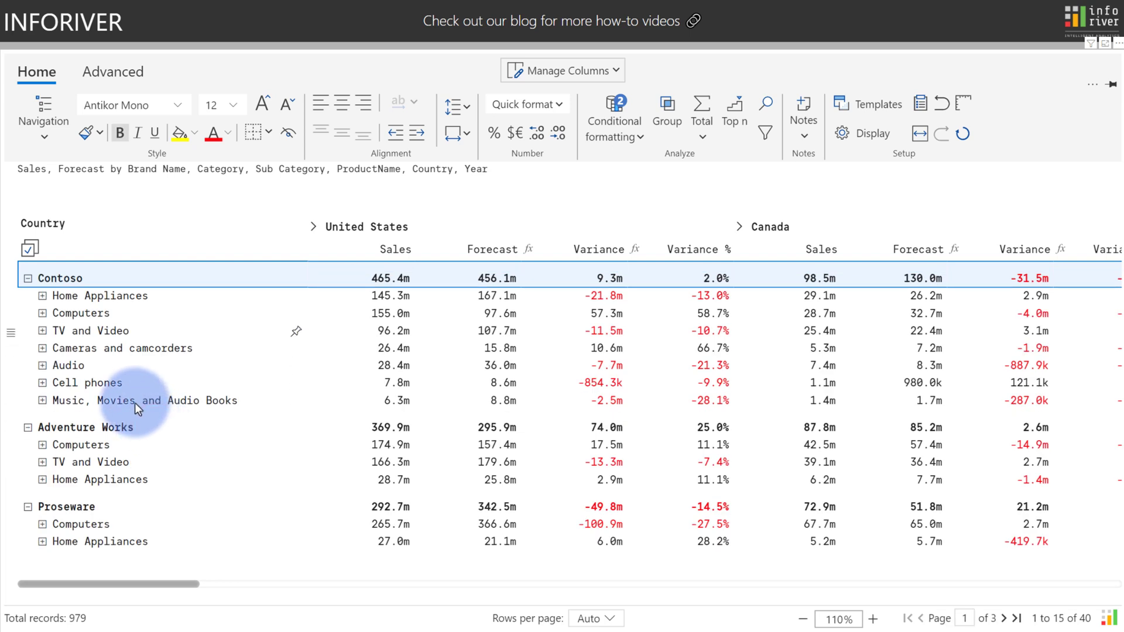
mouse_move(42, 295)
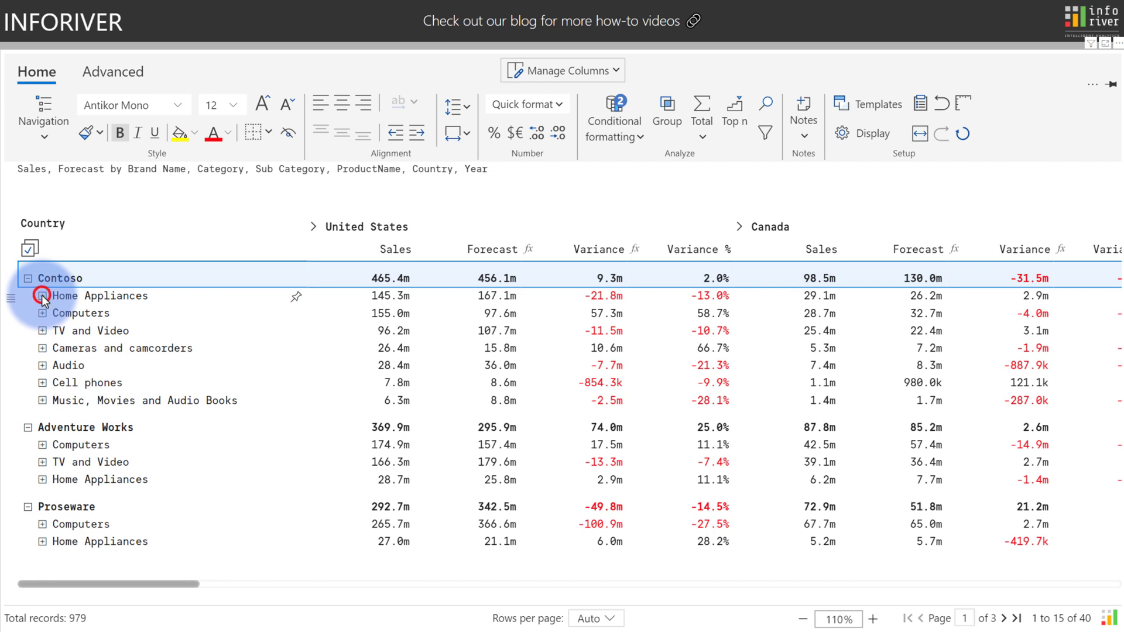
Step: Expand Contoso's Home Appliances into subcategories and United States into 2021 and 2022
left_click(42, 296)
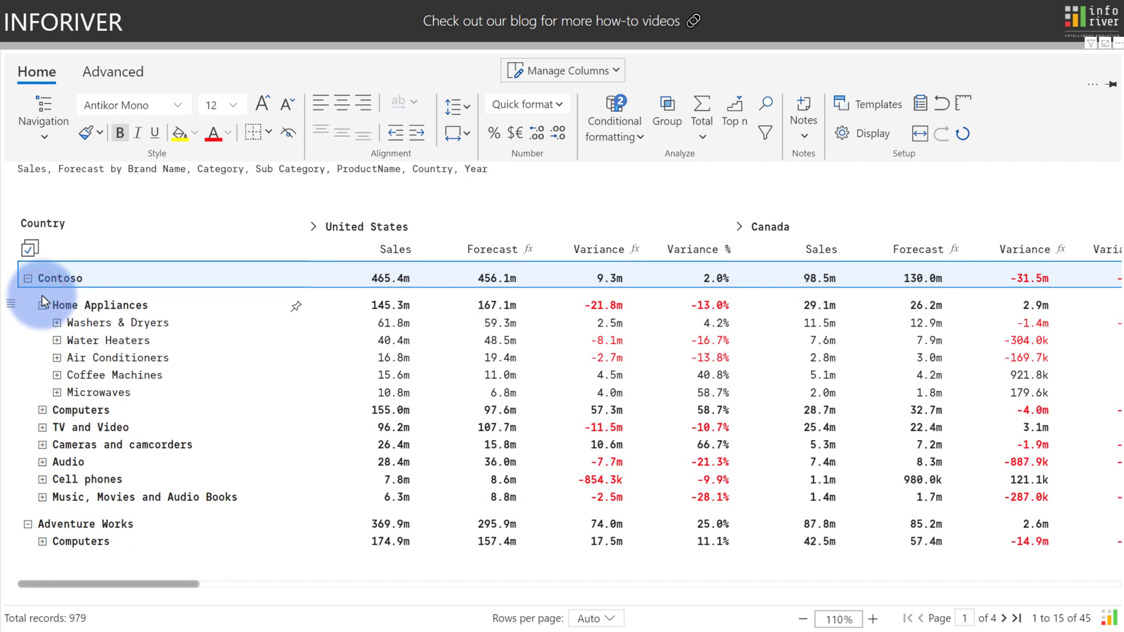
mouse_move(314, 230)
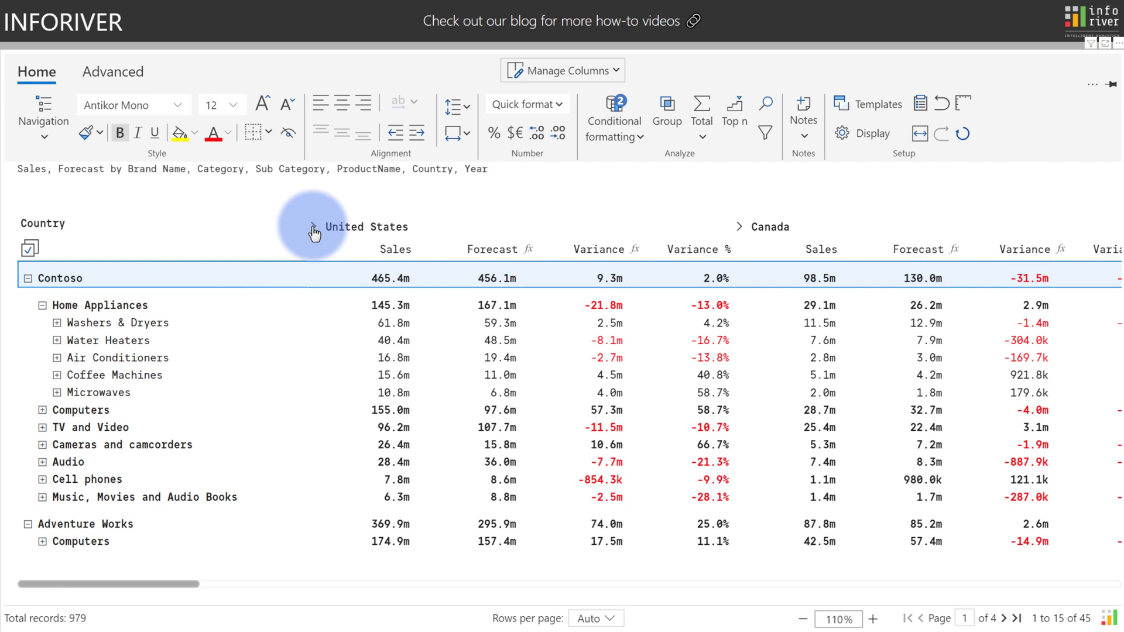
left_click(313, 227)
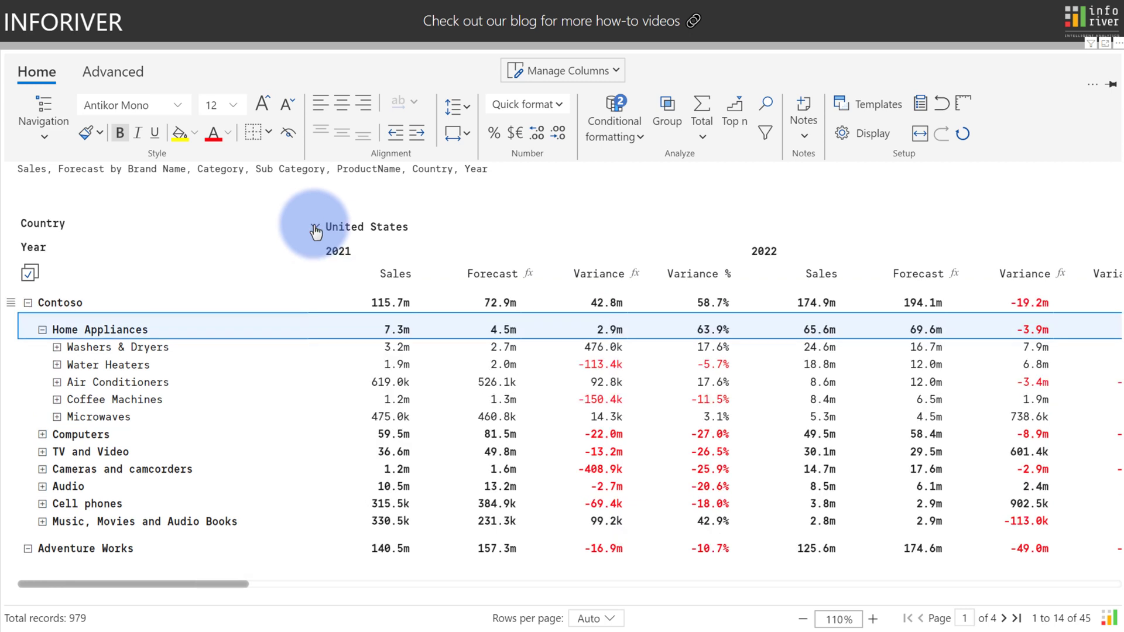
Step: Apply Sort Desc to the Country/United States column hierarchy
left_click(304, 227)
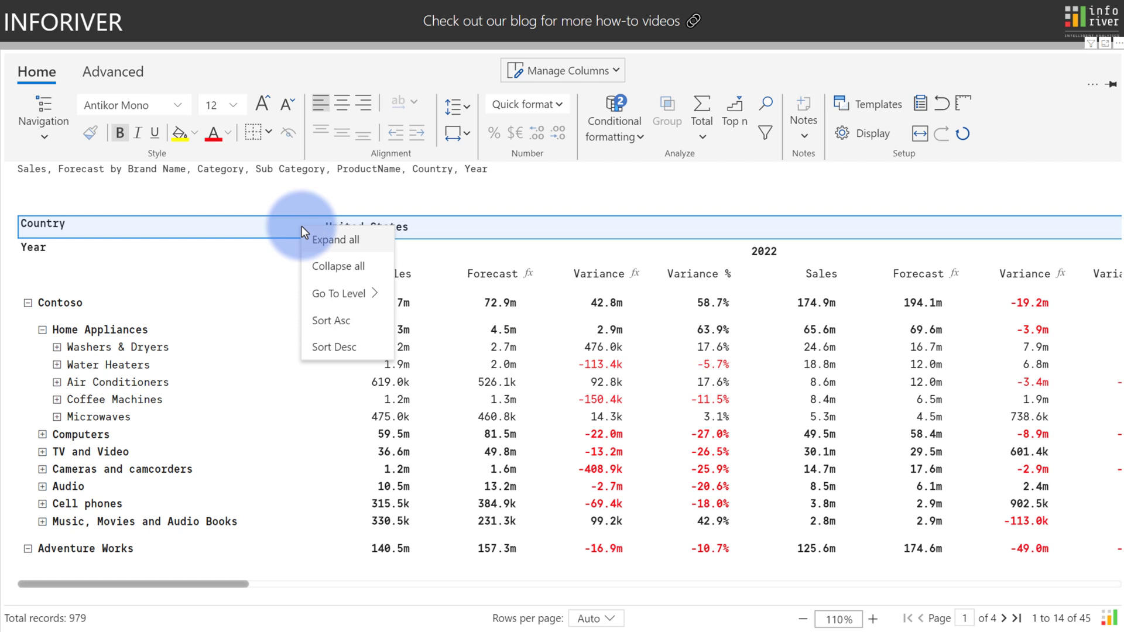
mouse_move(332, 294)
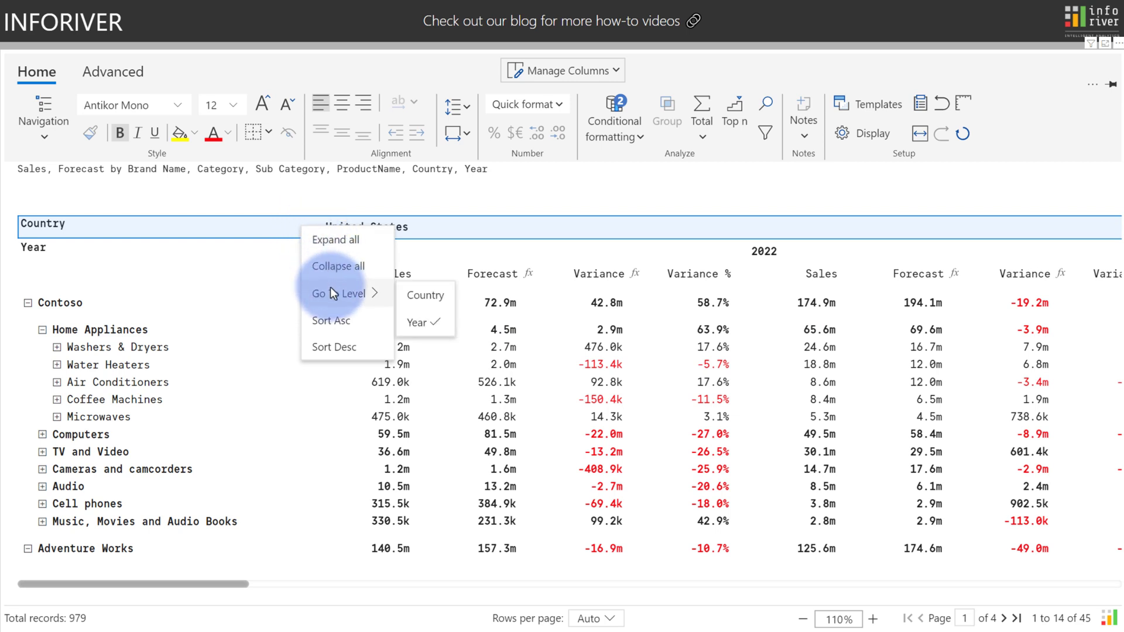
mouse_move(333, 347)
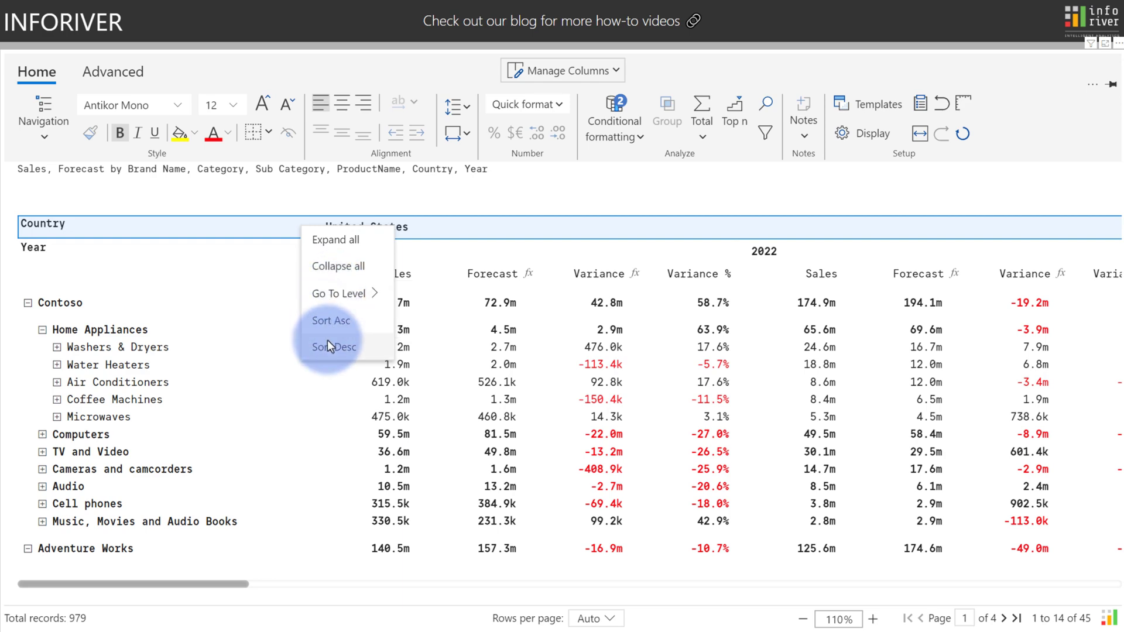
left_click(333, 346)
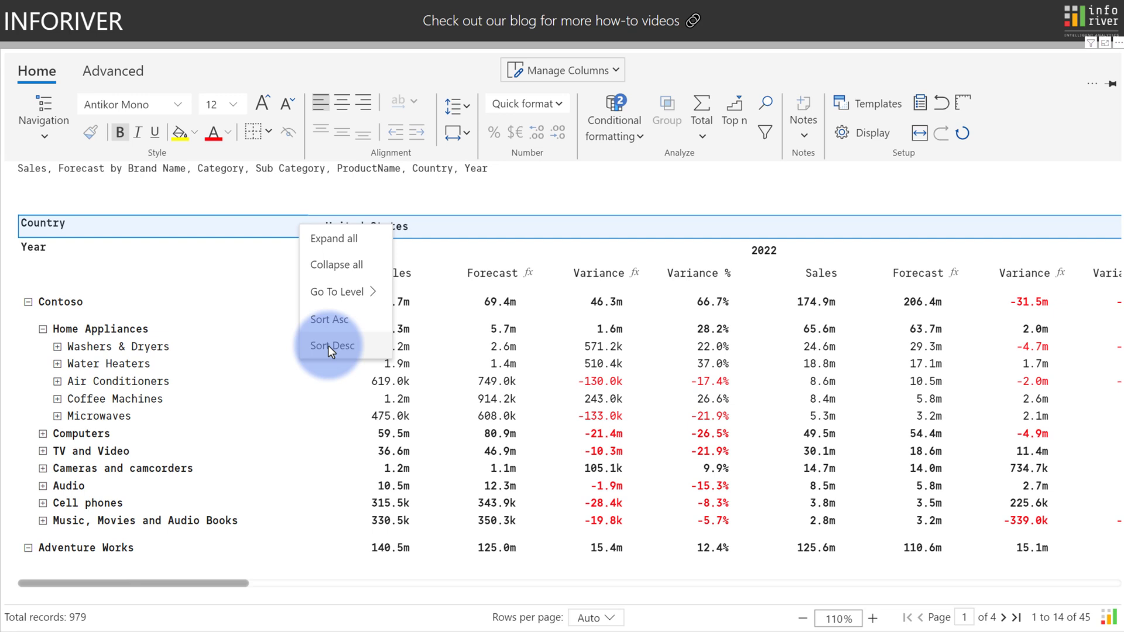
Step: Review the Hierarchy settings in the Display pane, then close the pane
left_click(674, 133)
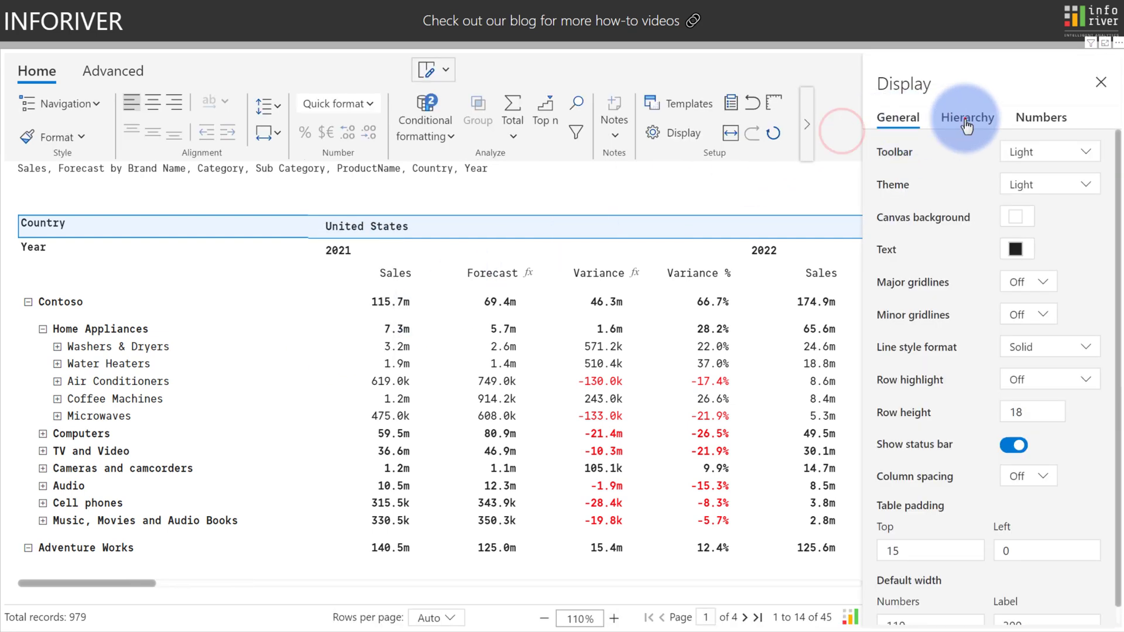
left_click(967, 117)
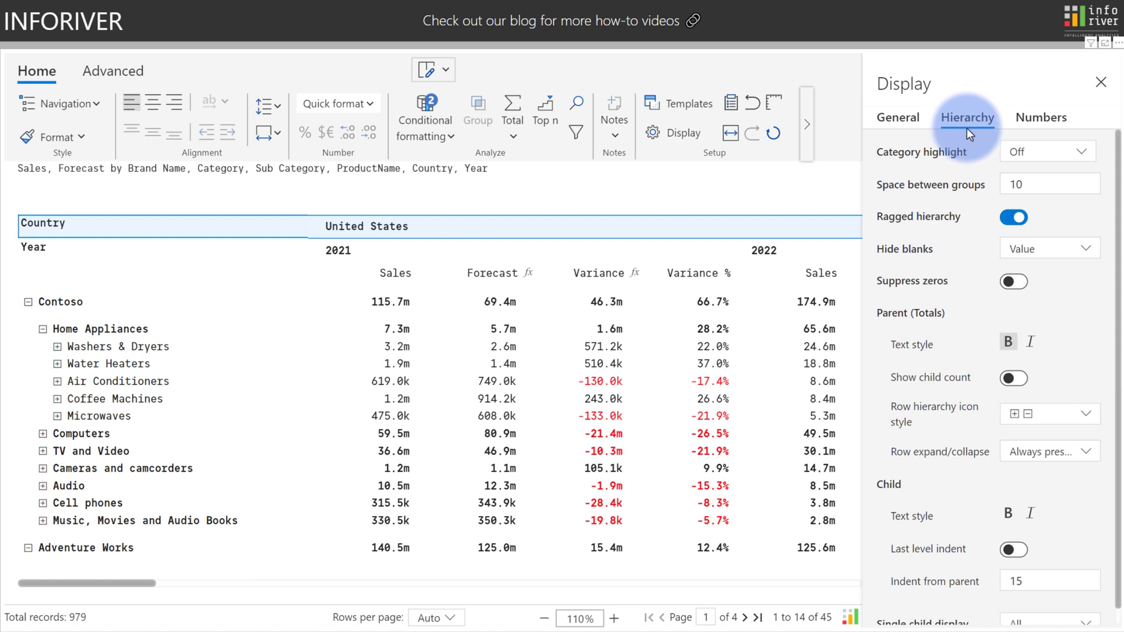
left_click(1013, 379)
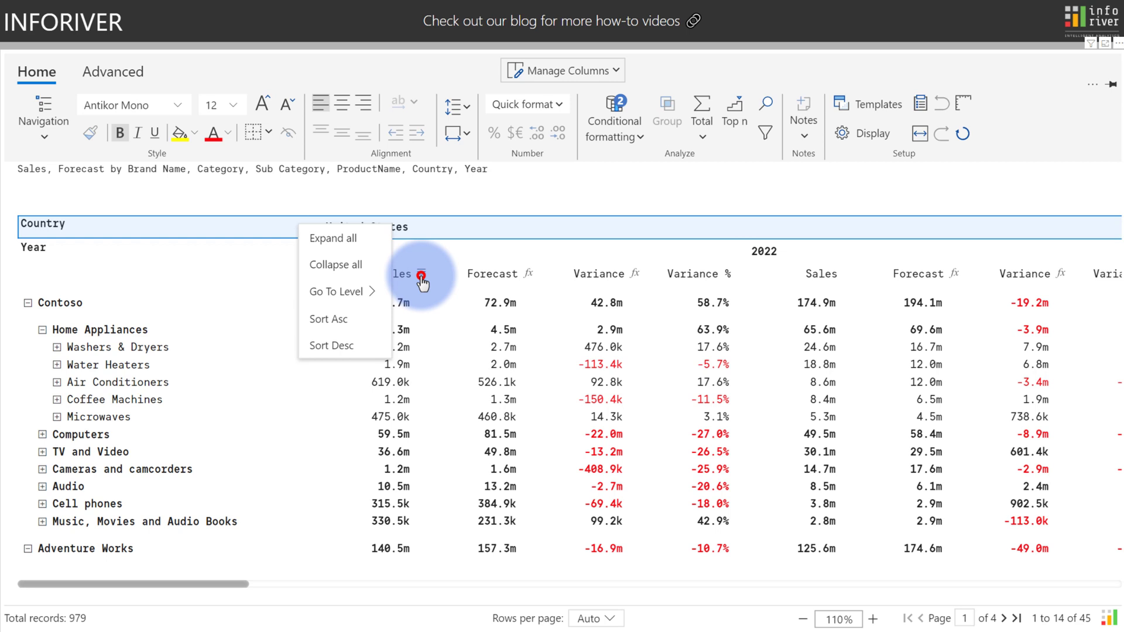
Step: Hide the Variance column, leaving Sales, Forecast and Variance % per year
left_click(421, 277)
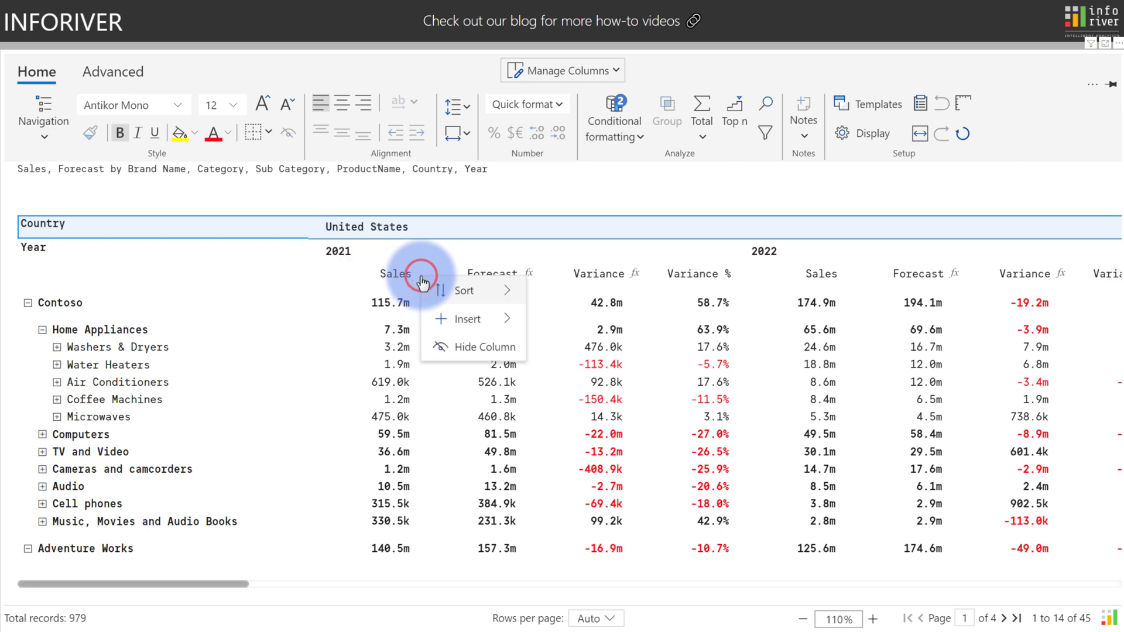
left_click(463, 290)
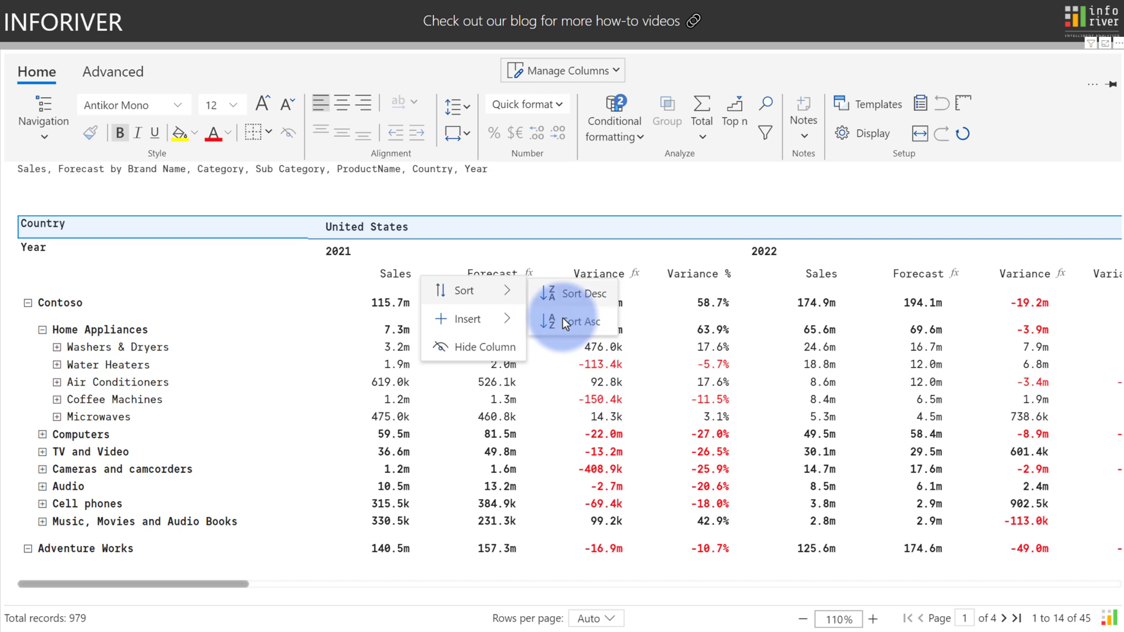
left_click(634, 278)
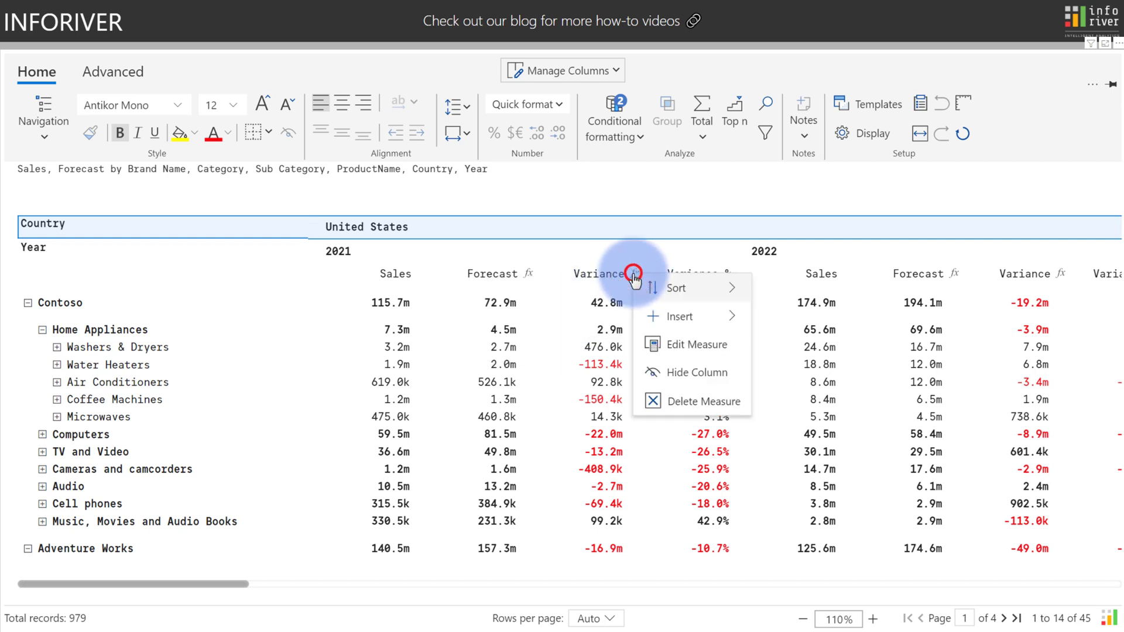
mouse_move(673, 373)
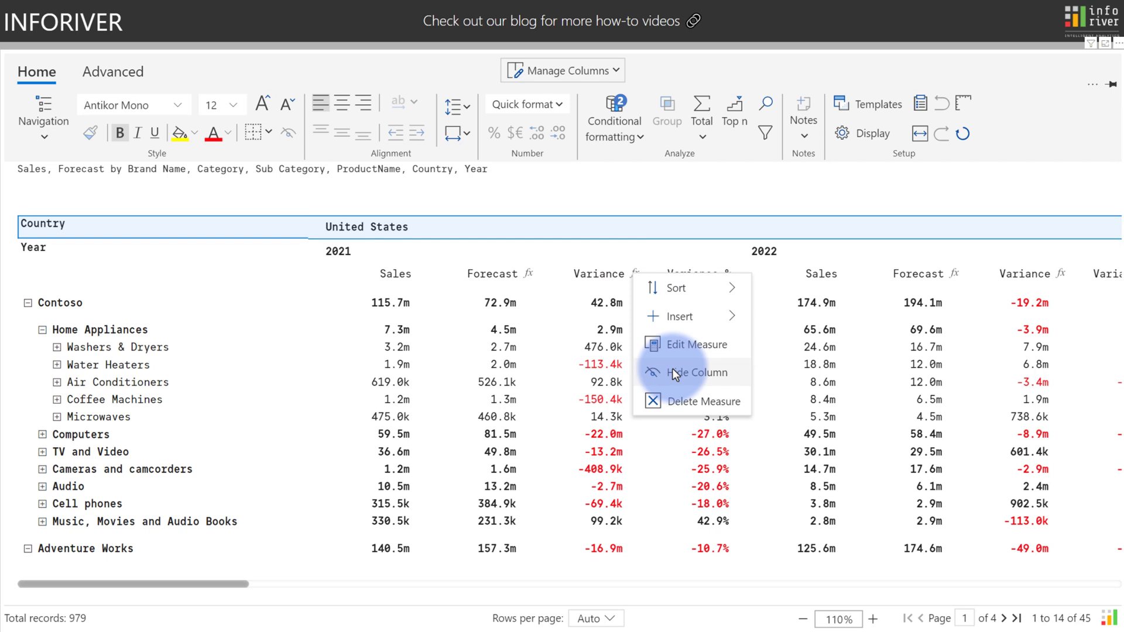
left_click(565, 70)
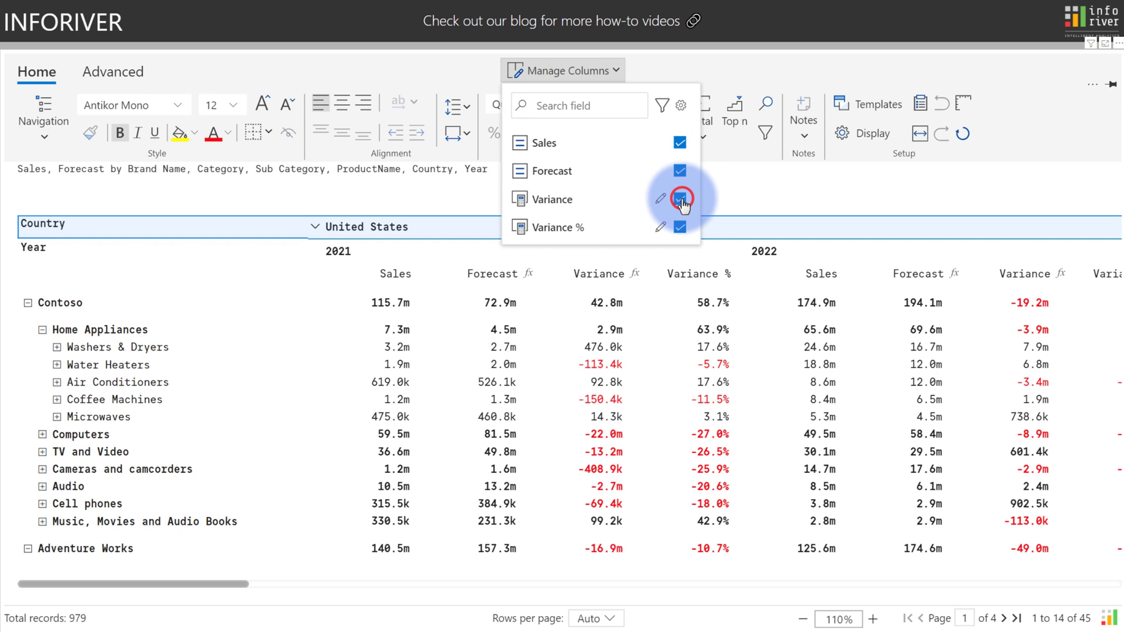
left_click(679, 199)
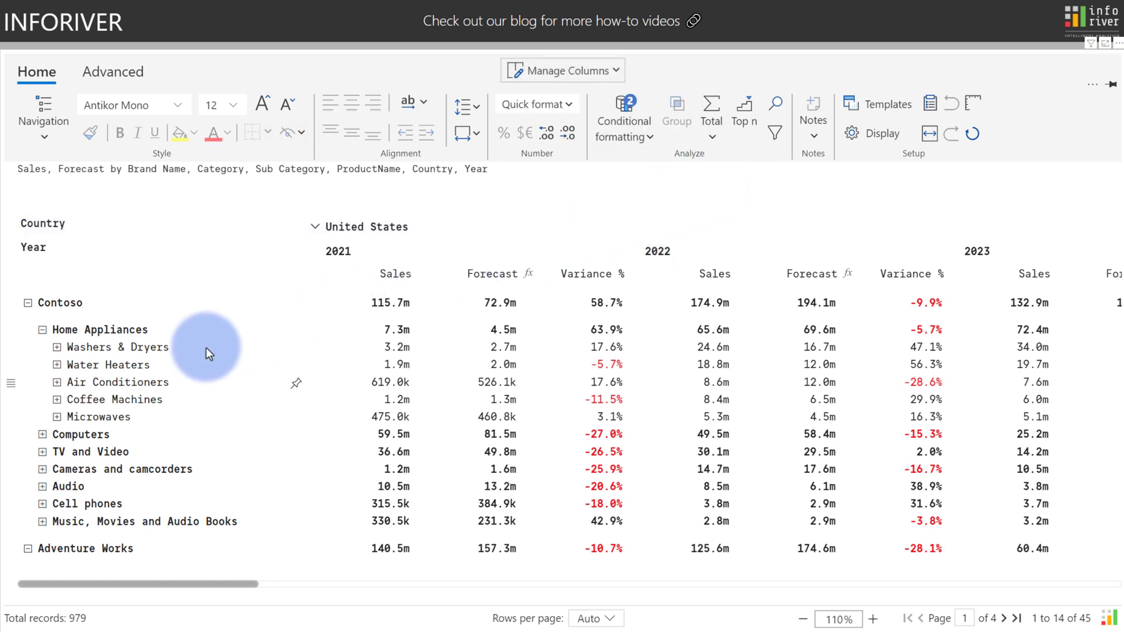
Step: Hide the Air Conditioners row and collapse the countries, removing the year level
left_click(118, 381)
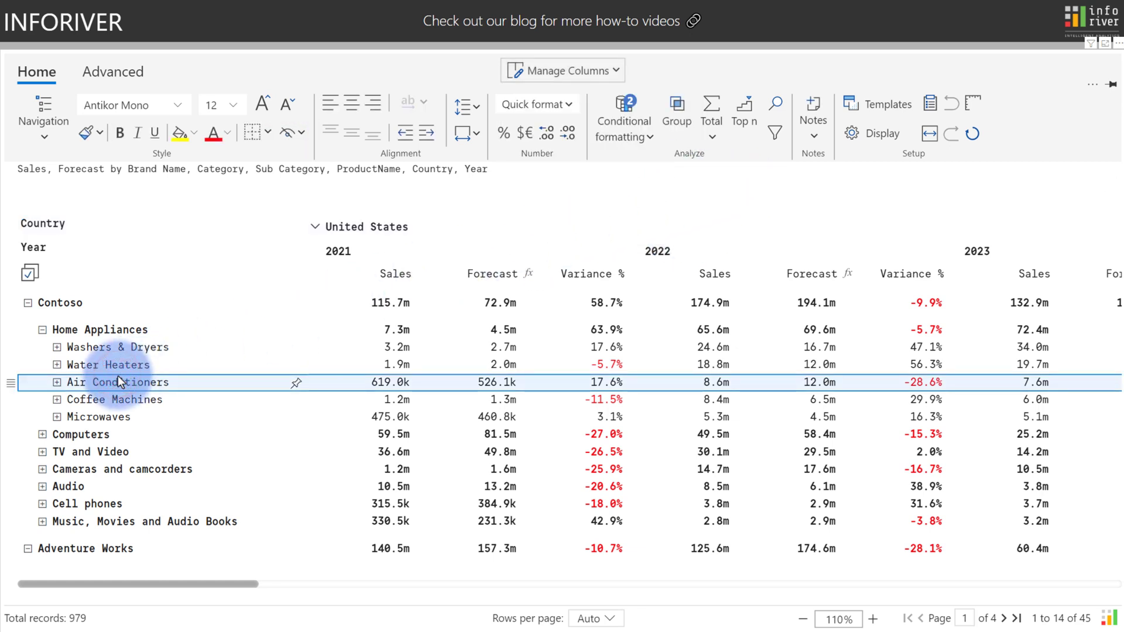
mouse_move(287, 133)
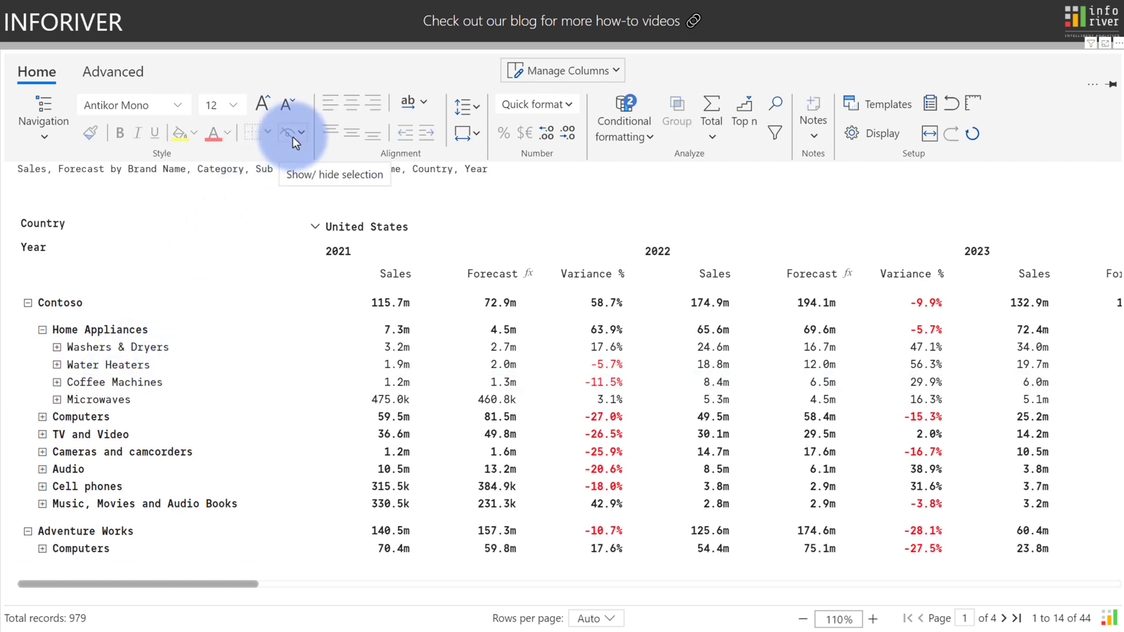
left_click(292, 132)
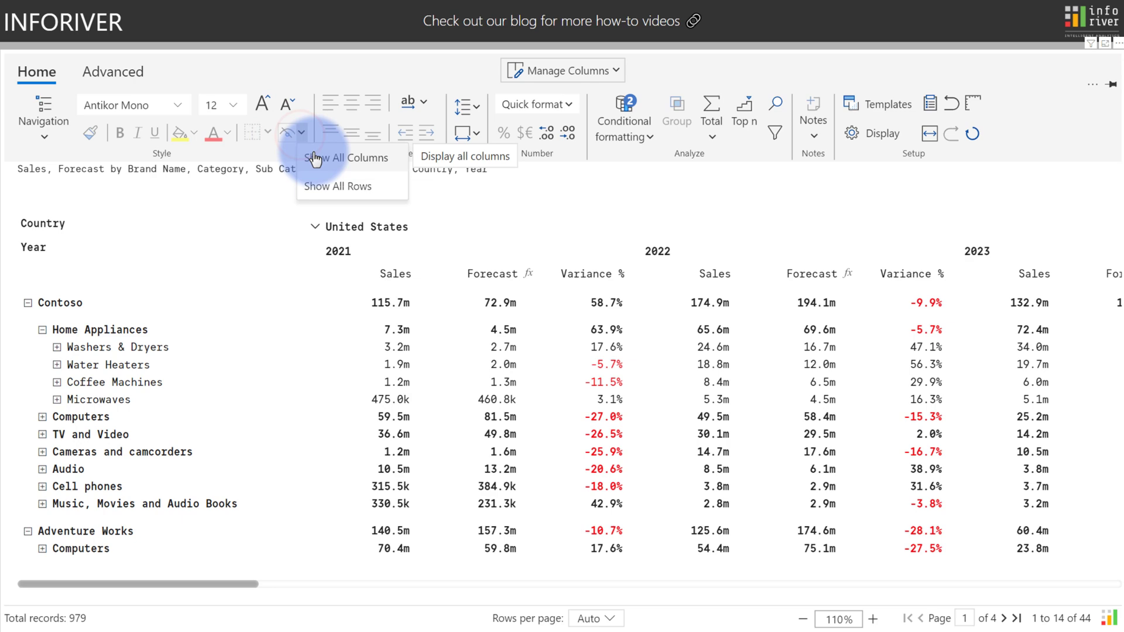
mouse_move(317, 224)
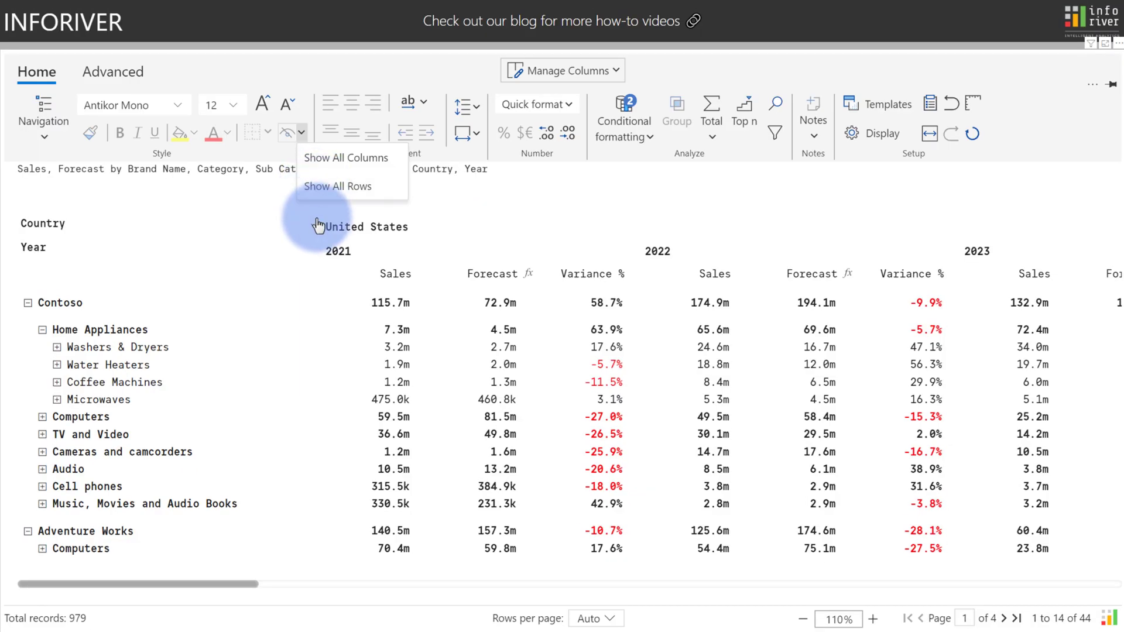
left_click(345, 157)
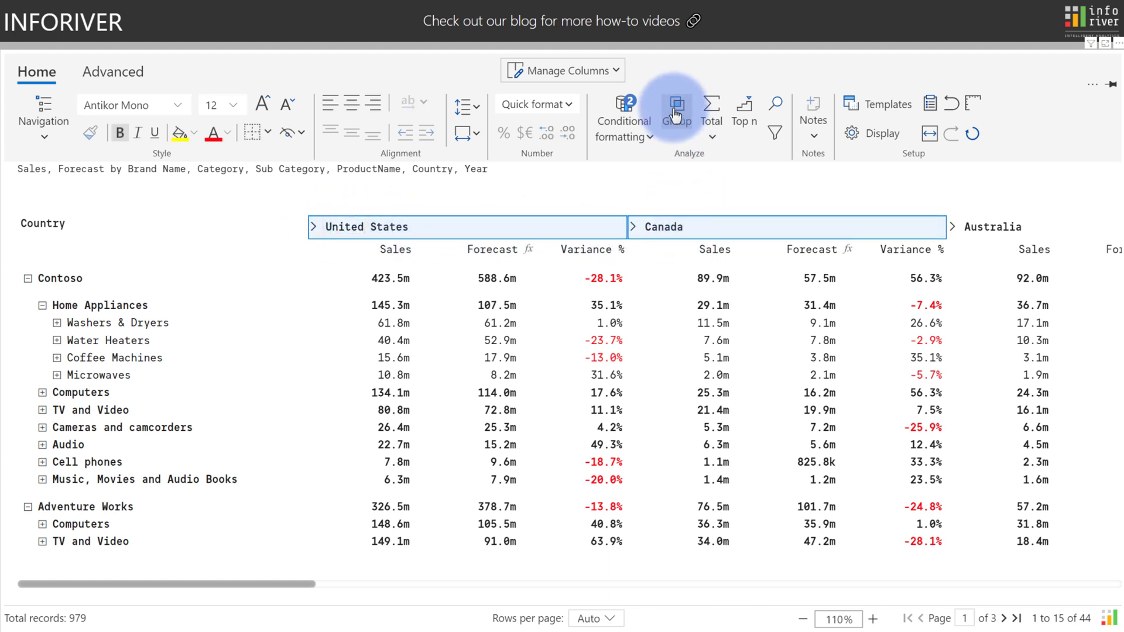
Step: Group United States and Canada as North America, with a centred, underlined label
left_click(676, 112)
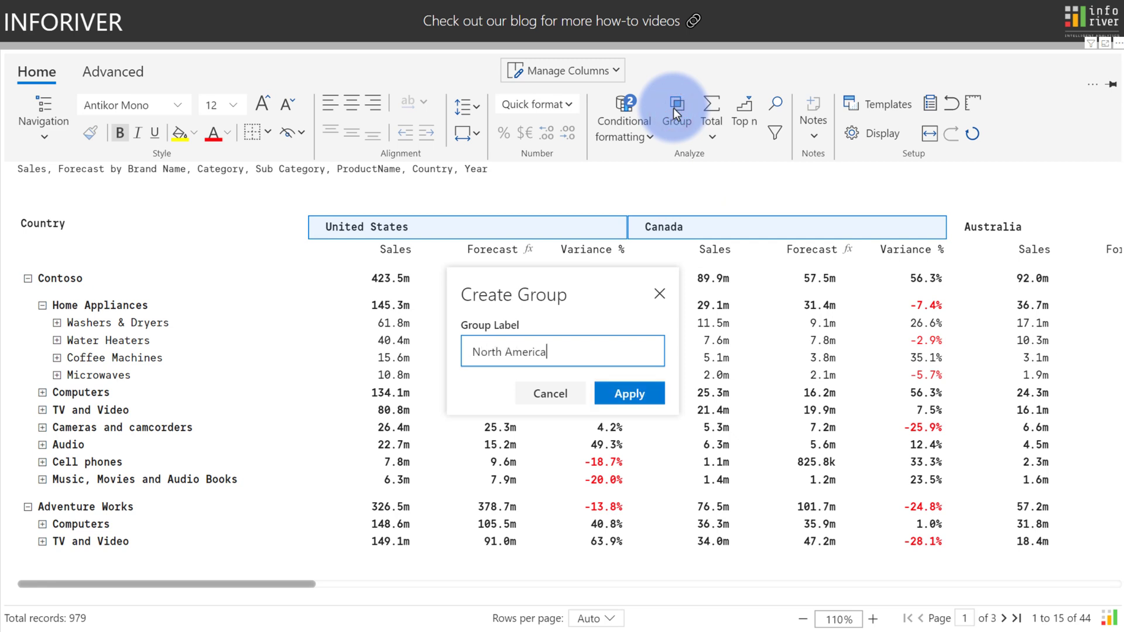
left_click(628, 393)
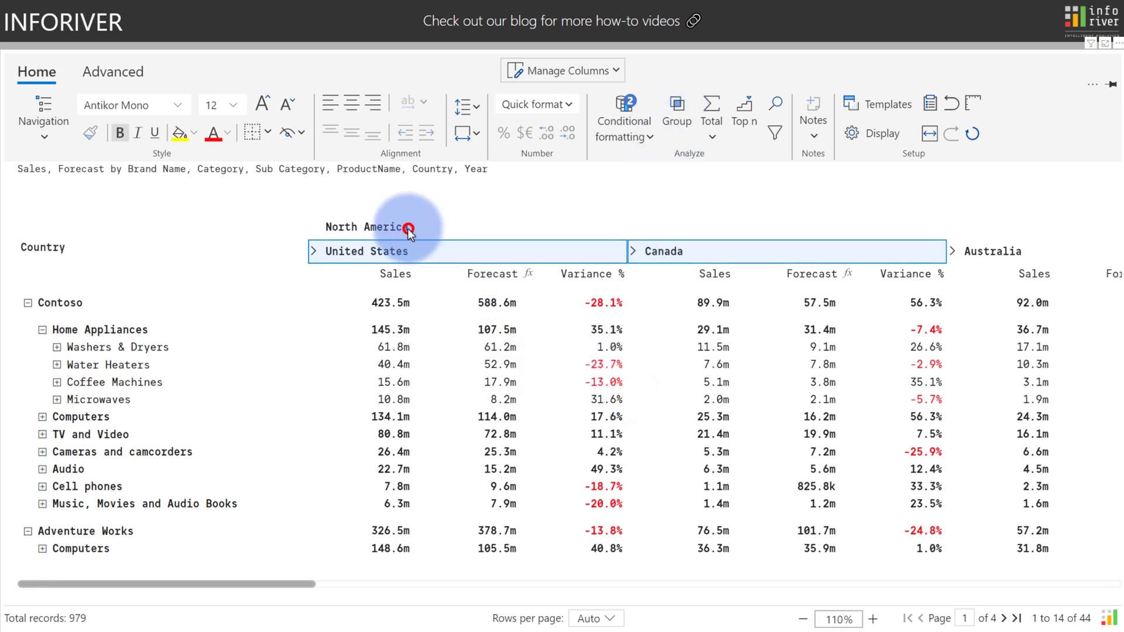
left_click(390, 226)
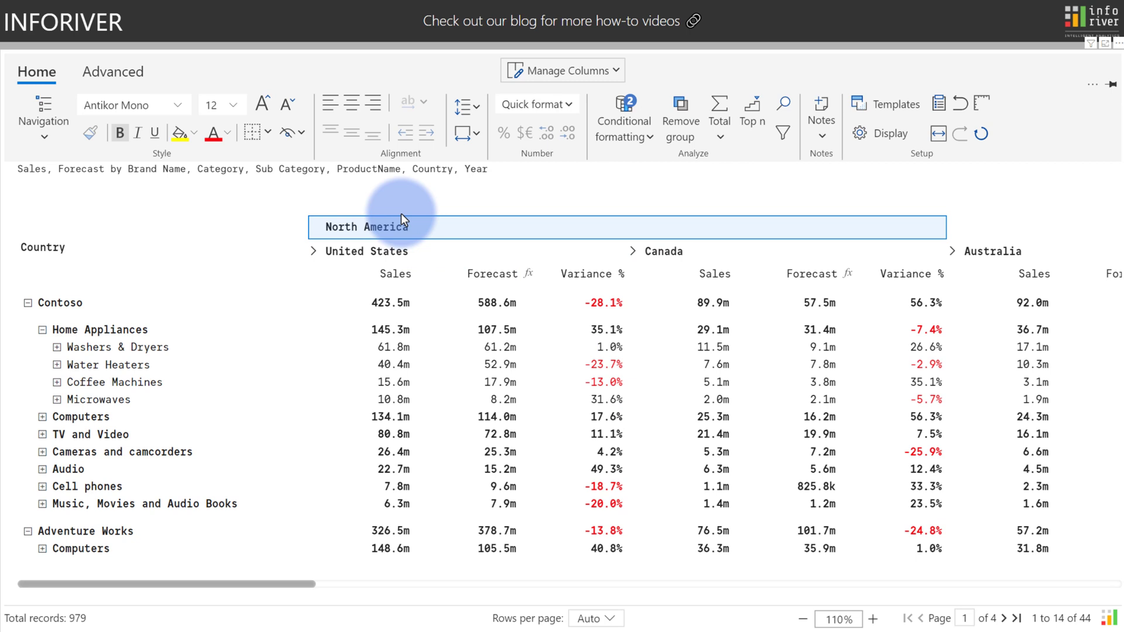
left_click(351, 103)
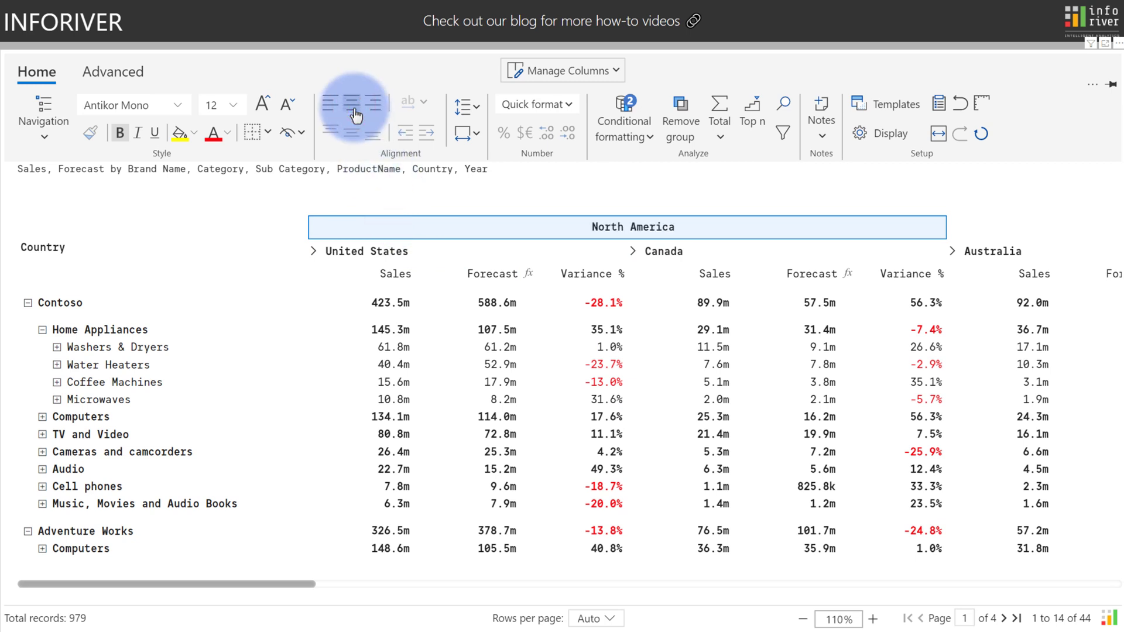
left_click(154, 133)
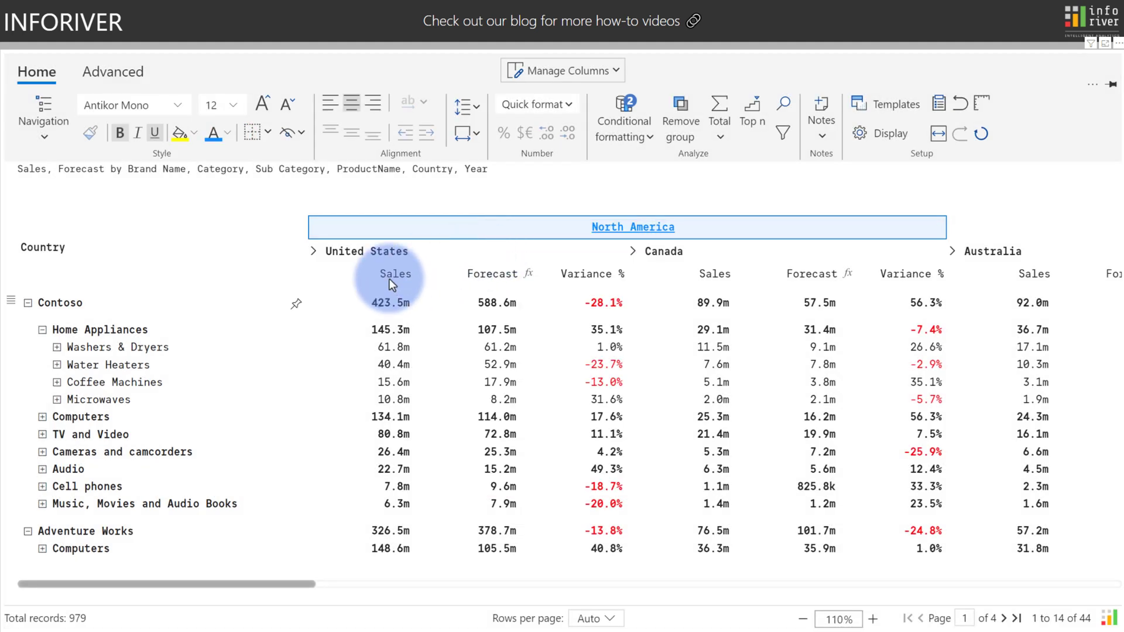
Step: Combine the Washers & Dryers and Water Heaters rows into a High Cost Appliances group
left_click(118, 347)
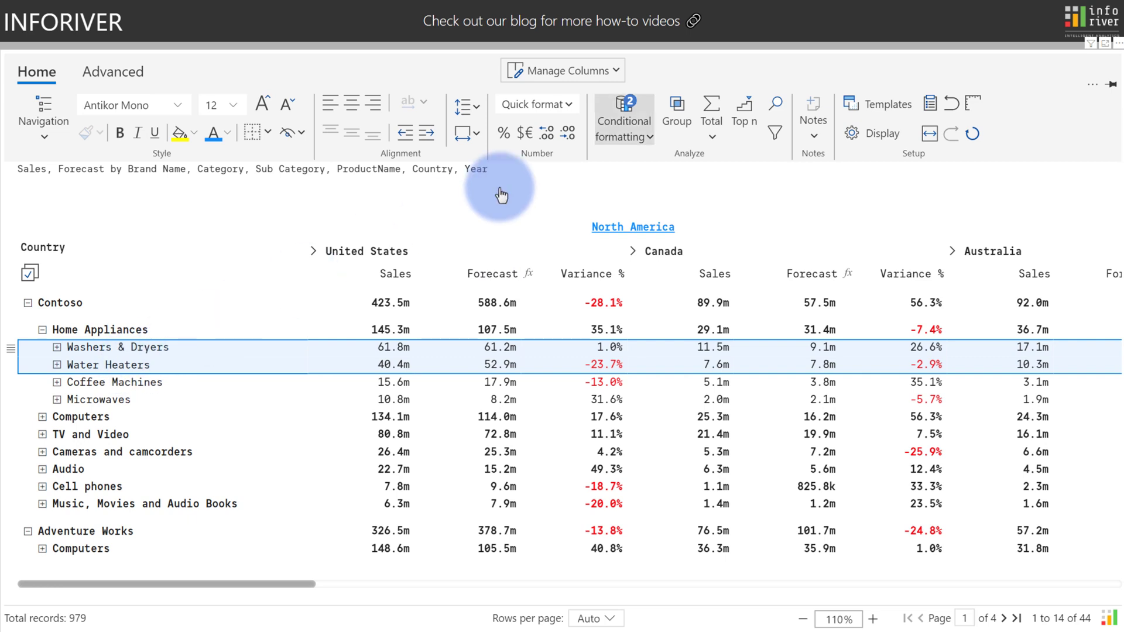
left_click(675, 111)
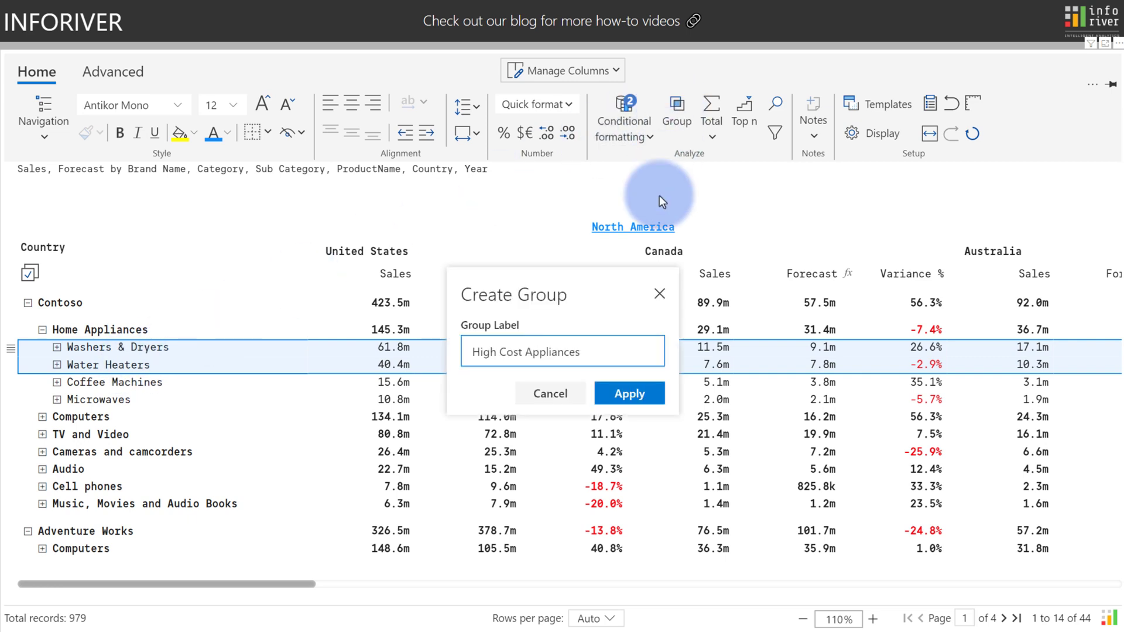
left_click(628, 393)
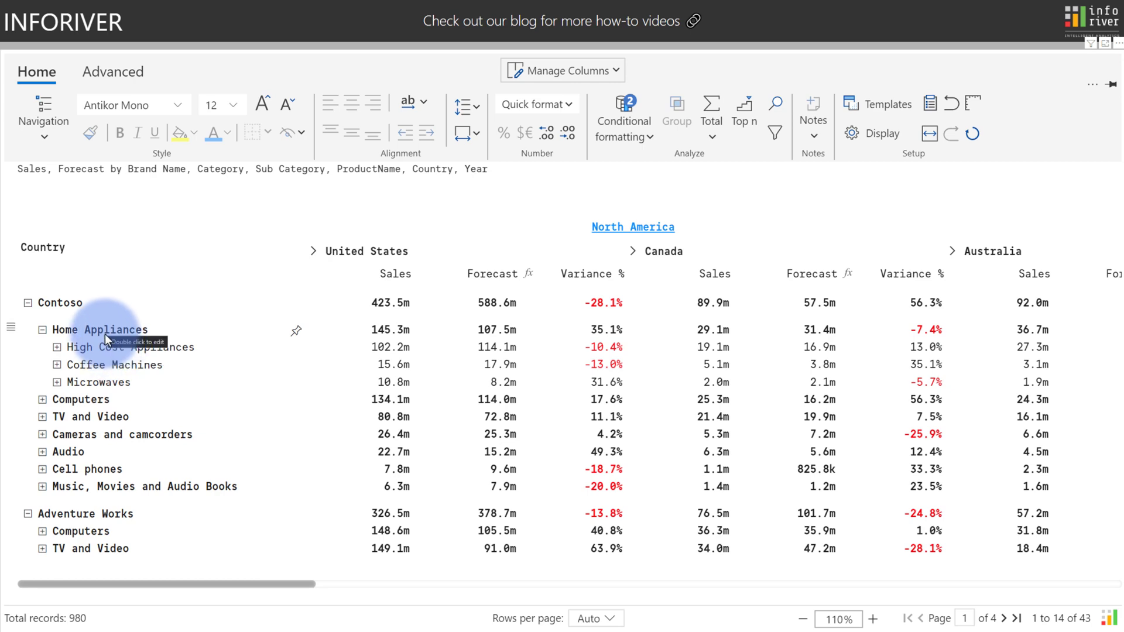
mouse_move(743, 118)
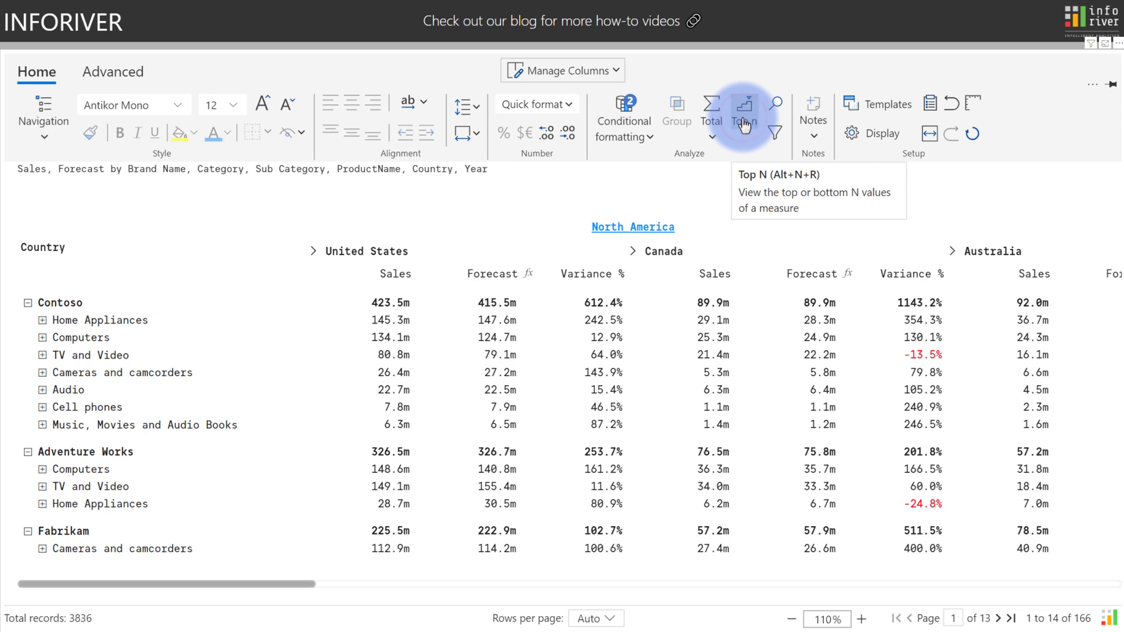
Step: Keep only the top 3 Sales values by Category, with the rest shown as Others
left_click(744, 103)
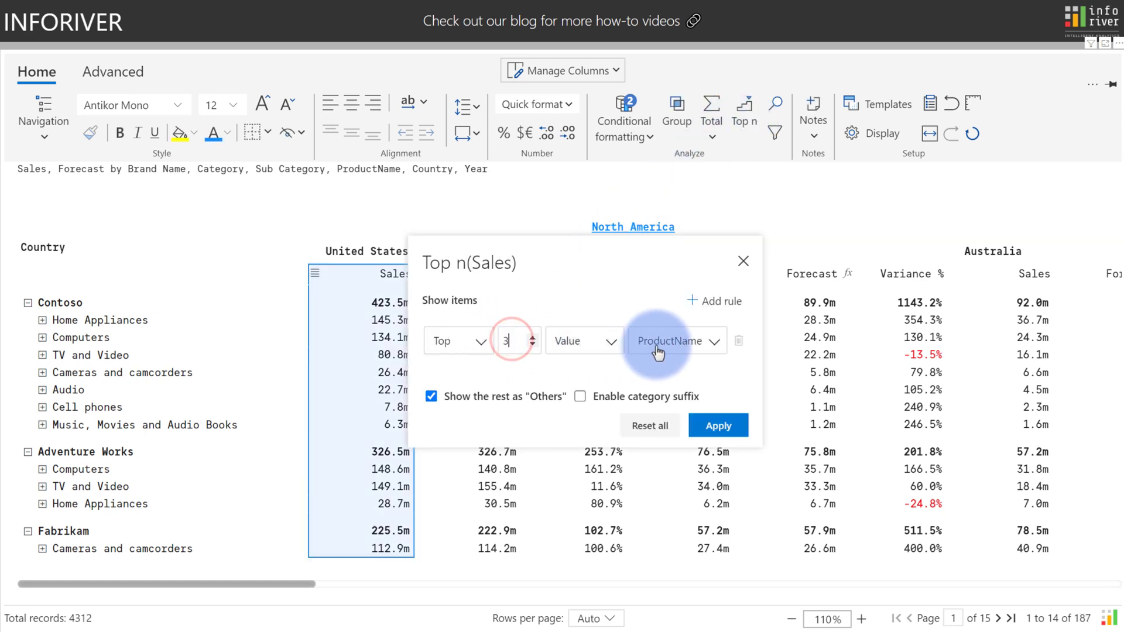
left_click(673, 340)
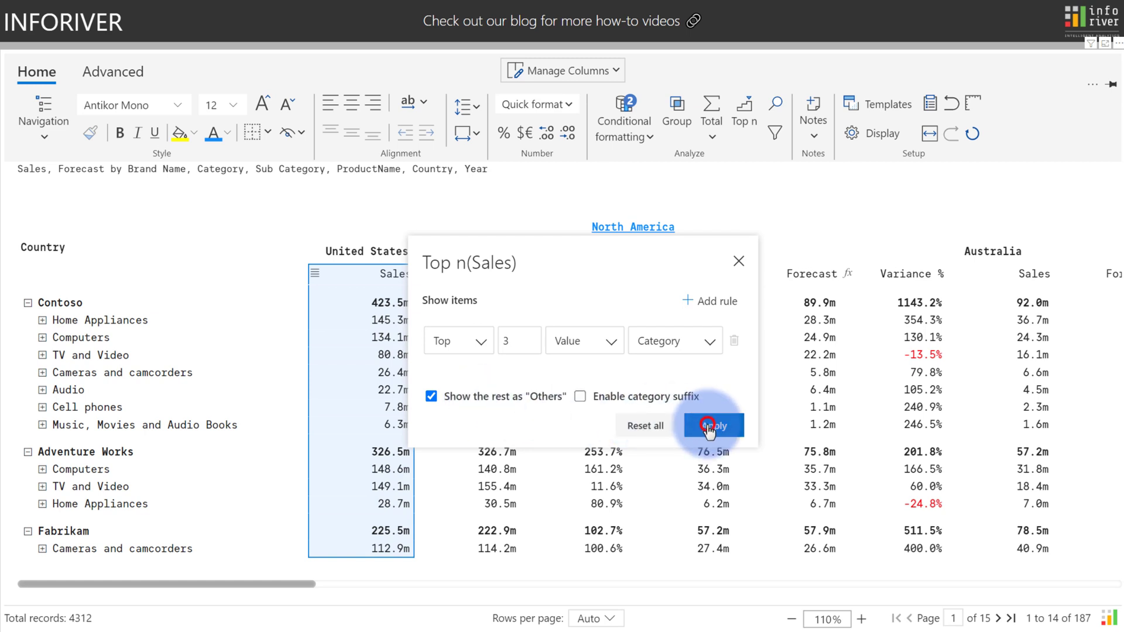
left_click(713, 424)
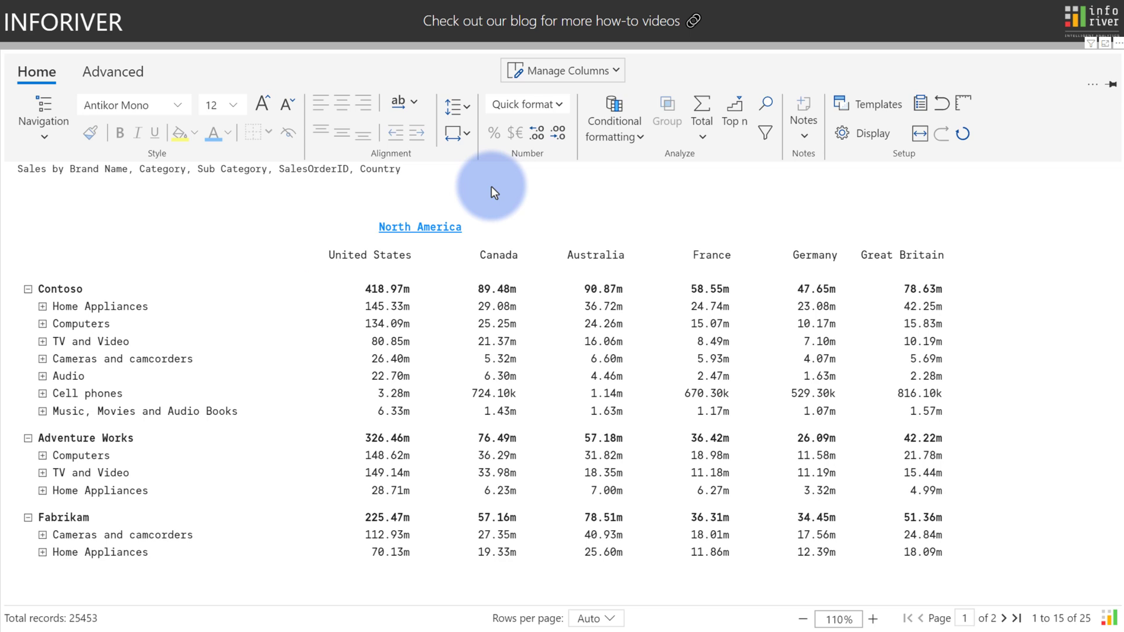
Step: Expand Home Appliances and Washers & Dryers, then set subtotal aggregation to Minimum
left_click(43, 306)
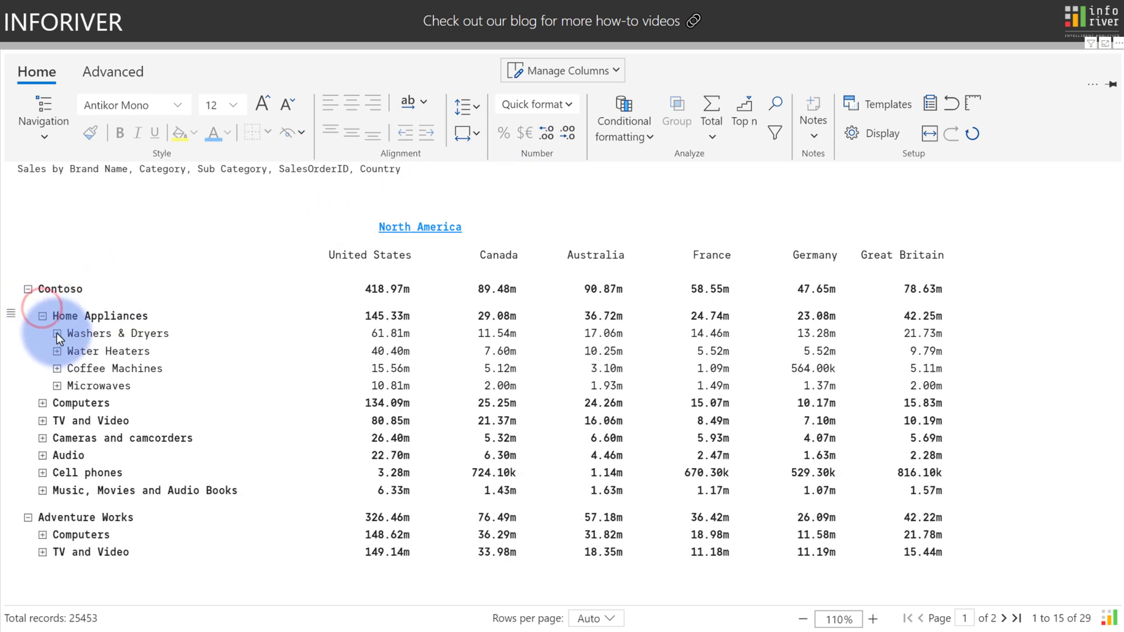
left_click(58, 333)
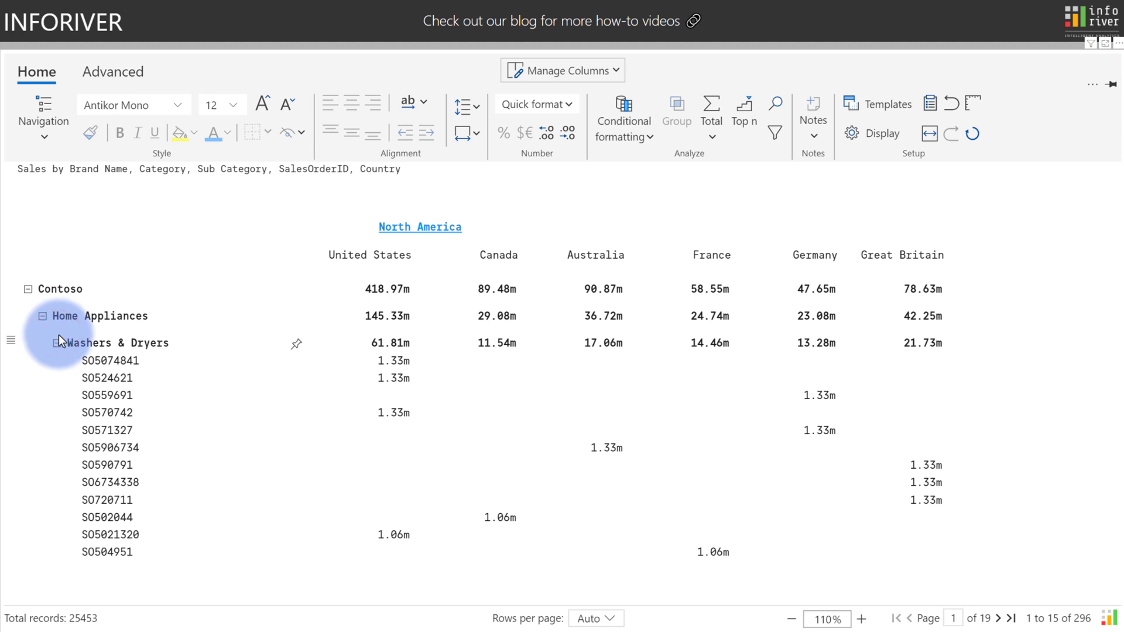
mouse_move(93, 361)
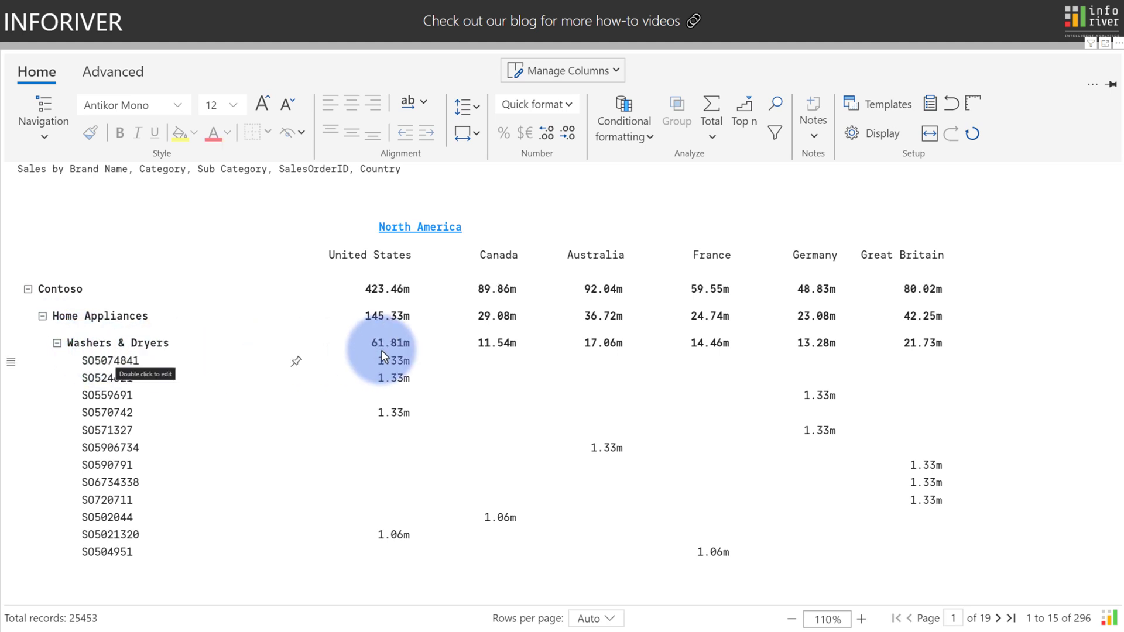
left_click(112, 72)
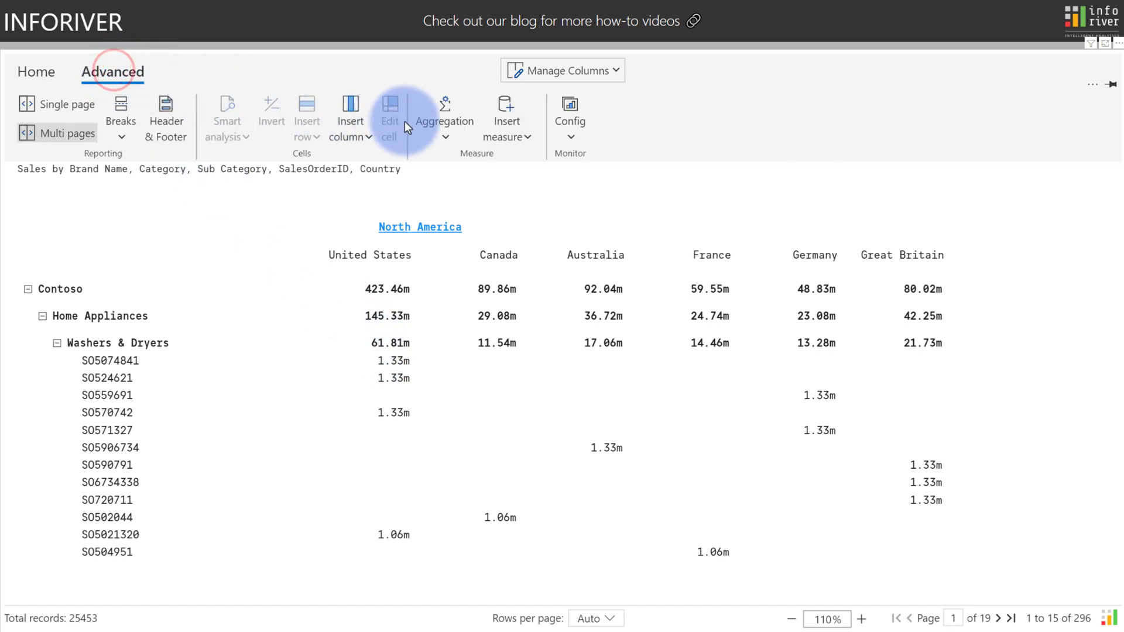
left_click(444, 118)
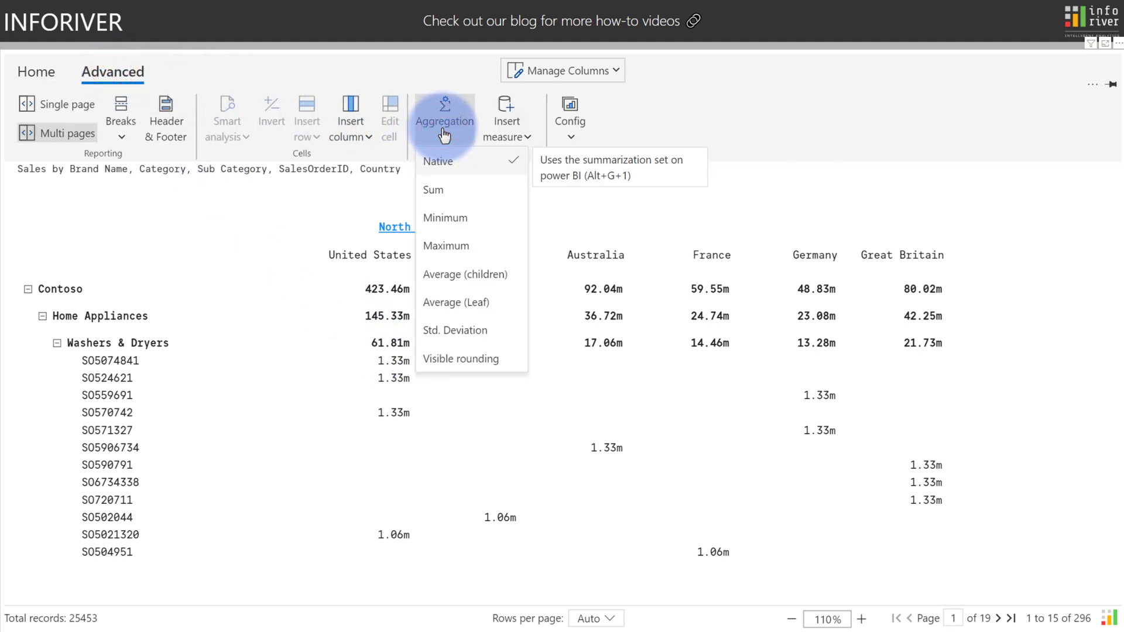
mouse_move(445, 246)
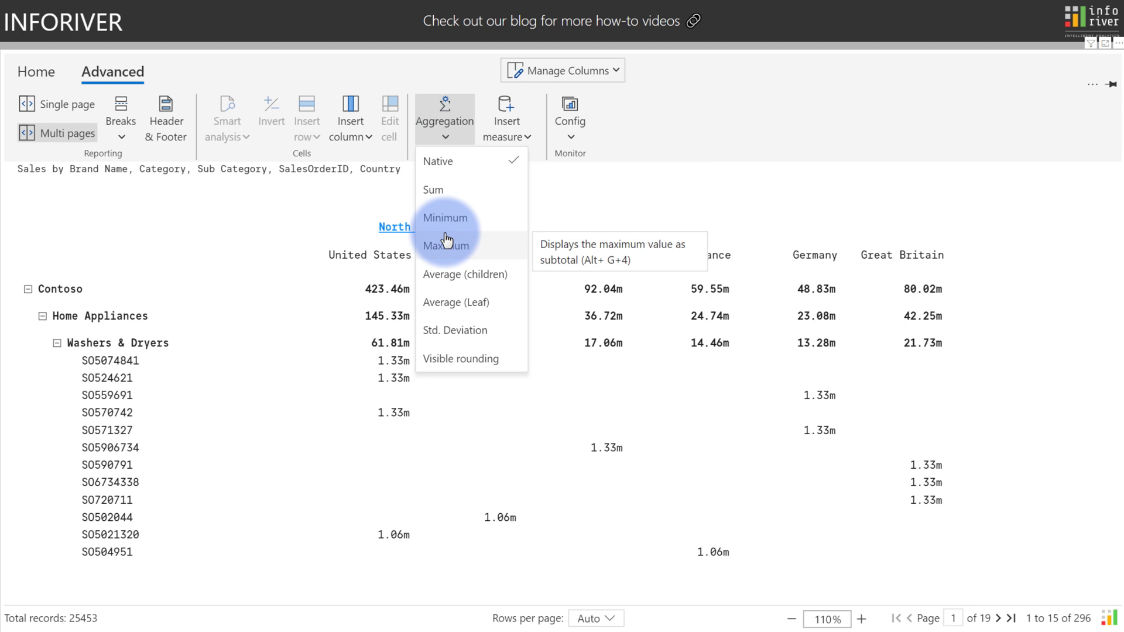
mouse_move(455, 302)
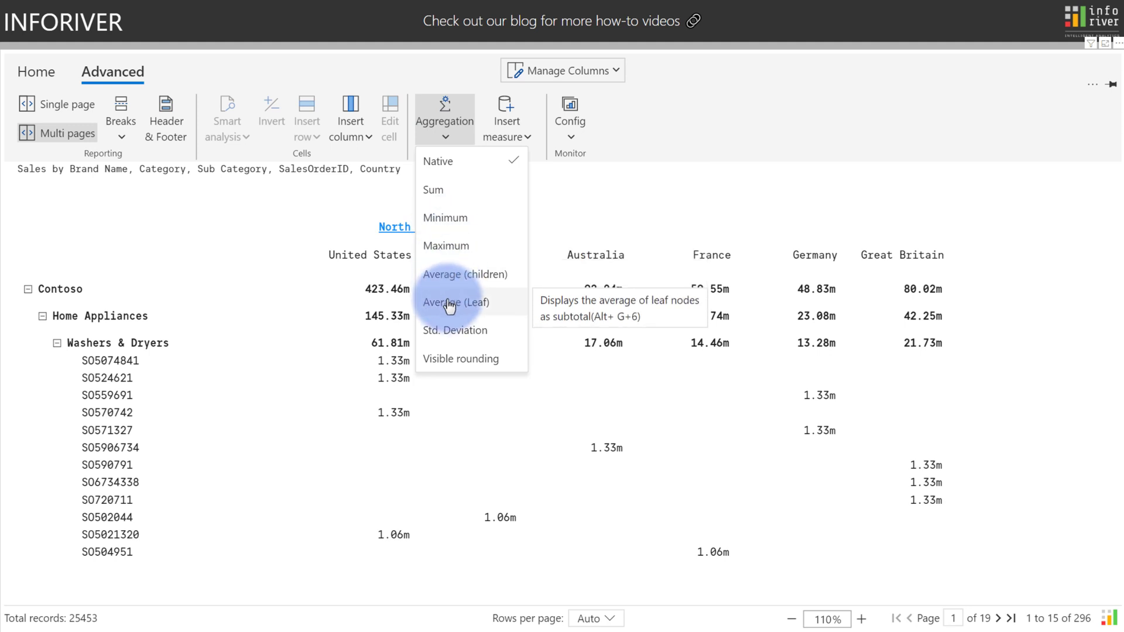
mouse_move(446, 354)
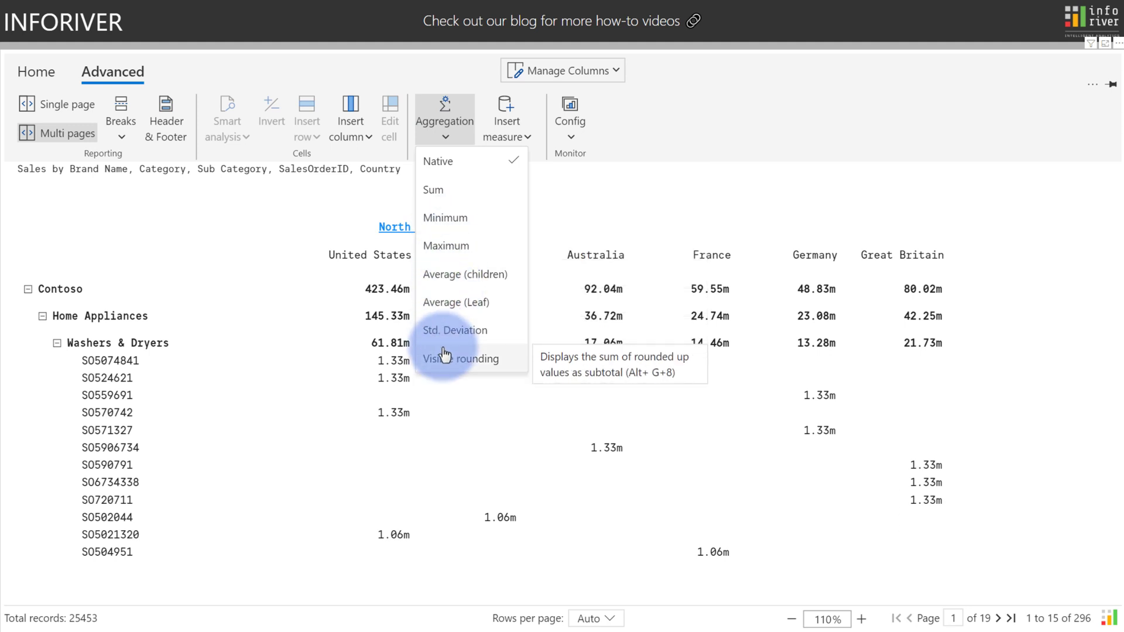
mouse_move(445, 218)
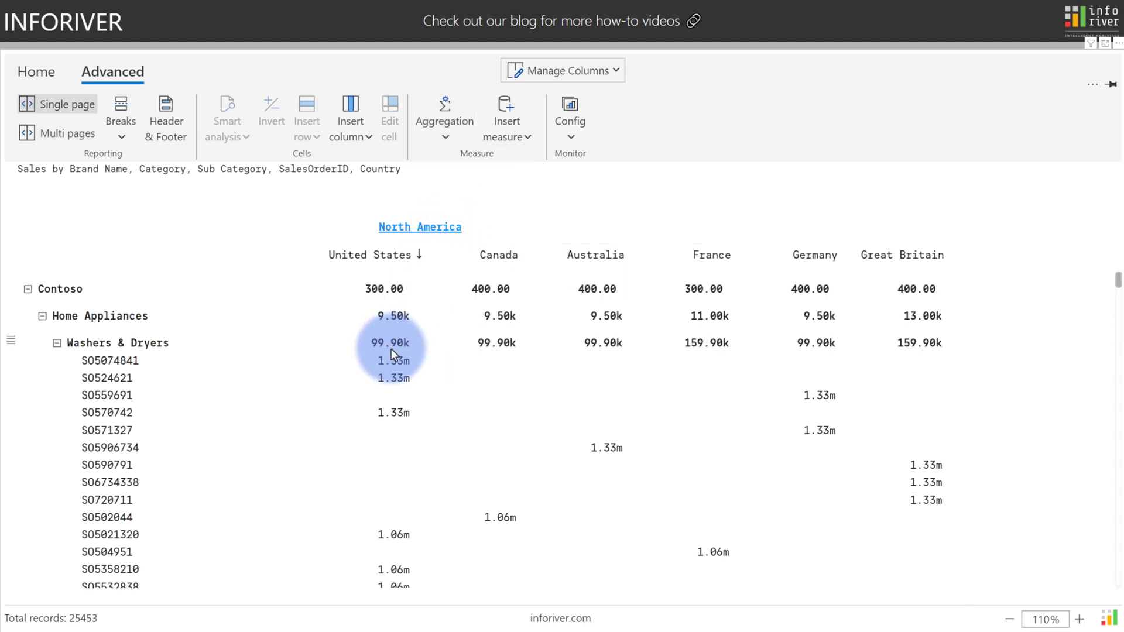
scroll("down", 3)
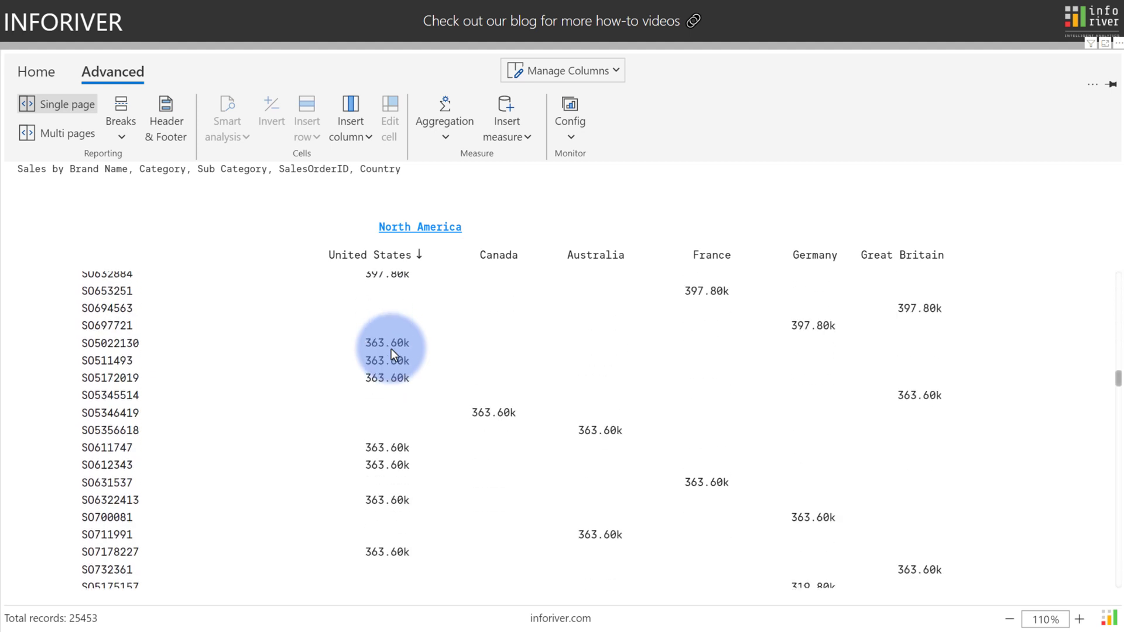
scroll("down", 3)
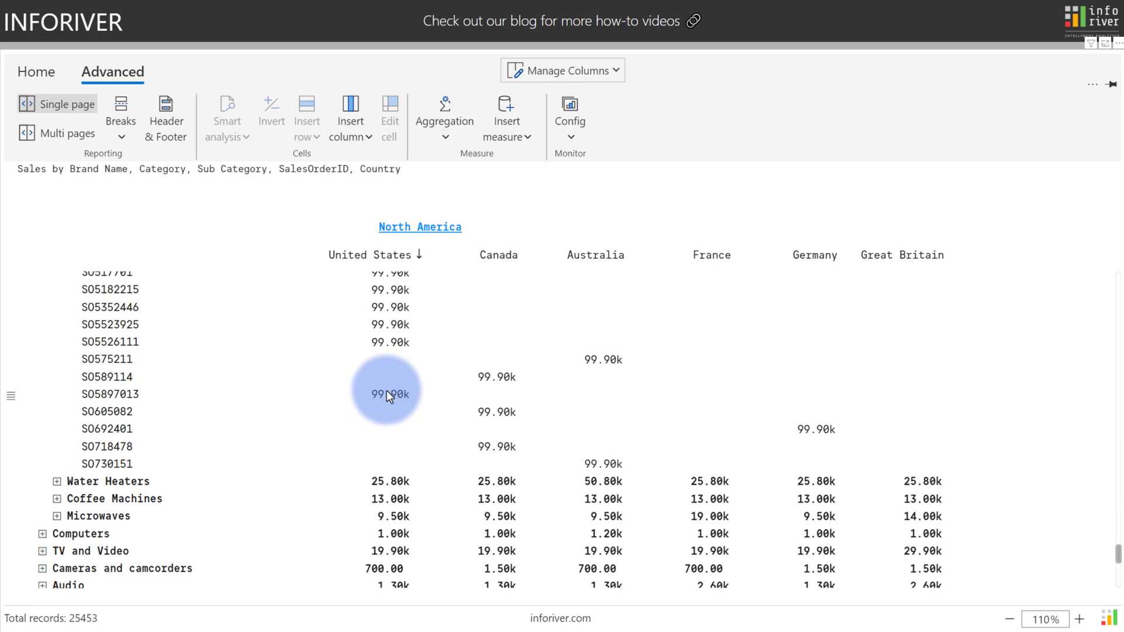
Step: Review the Sales measure in Manage Columns, then show the Sales, Forecast and Variance % report by country
left_click(36, 71)
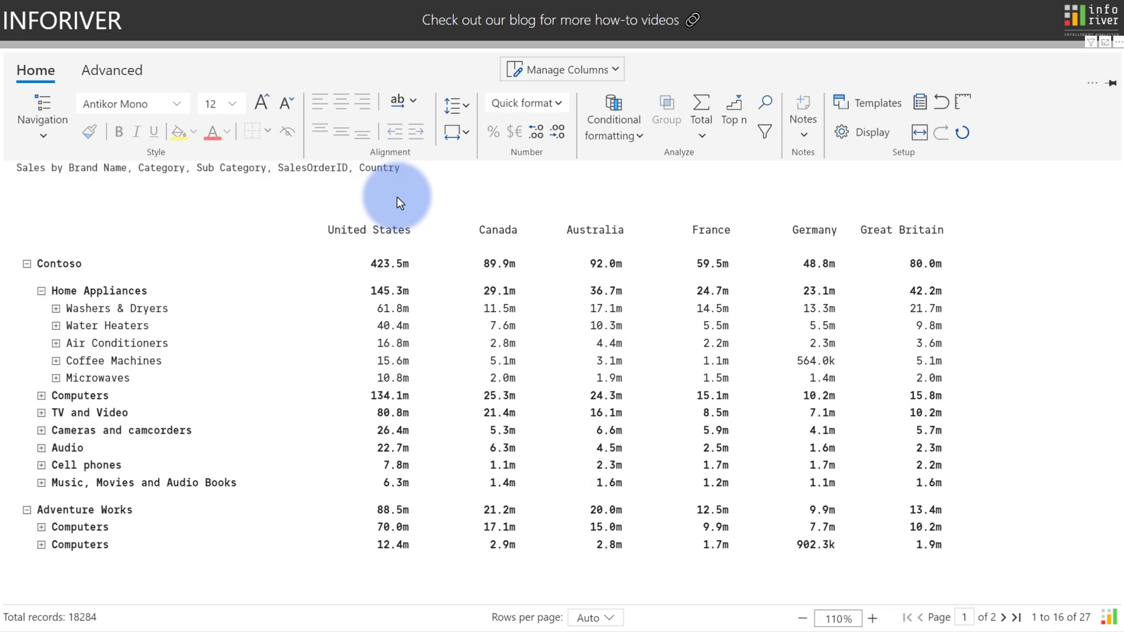
left_click(562, 69)
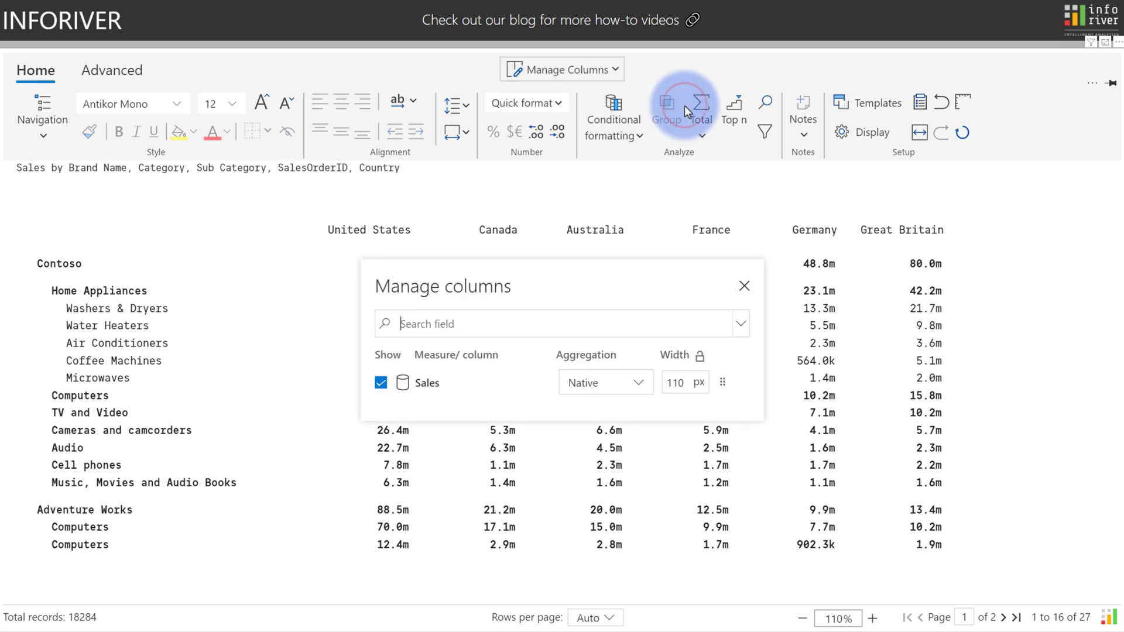
left_click(606, 382)
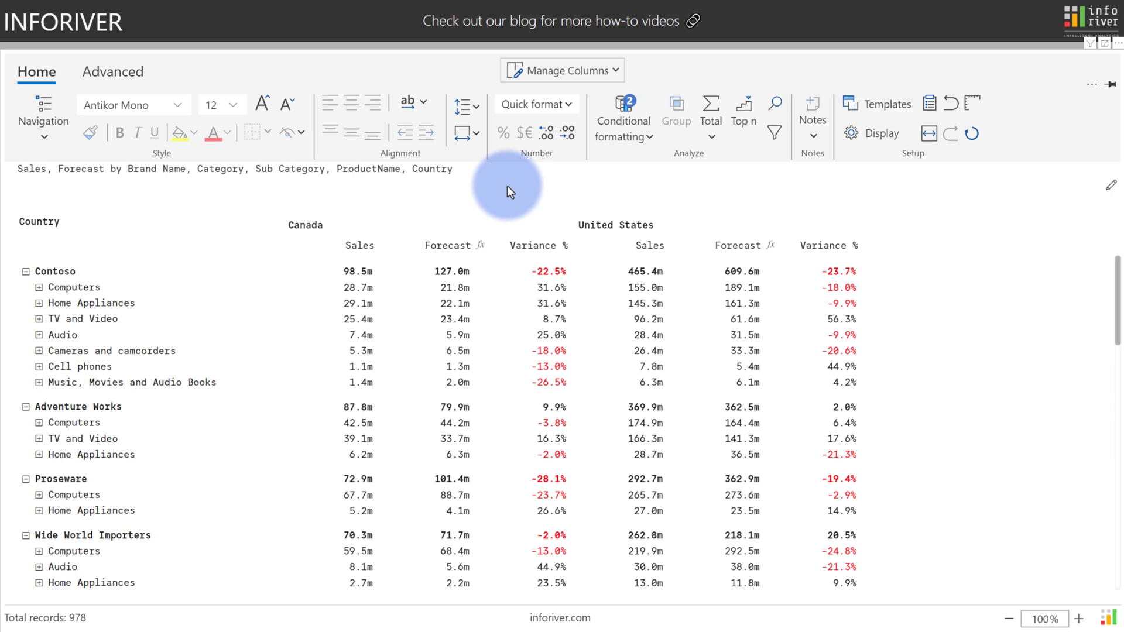
Step: Enable Show row grand total to add an All grand total row
left_click(710, 115)
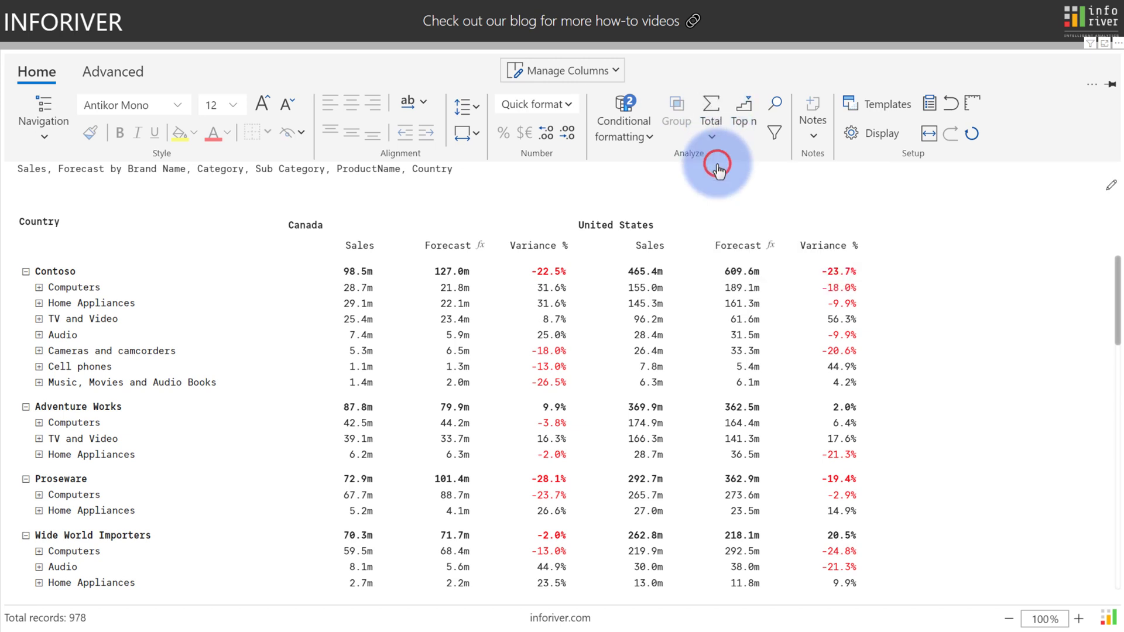
left_click(709, 108)
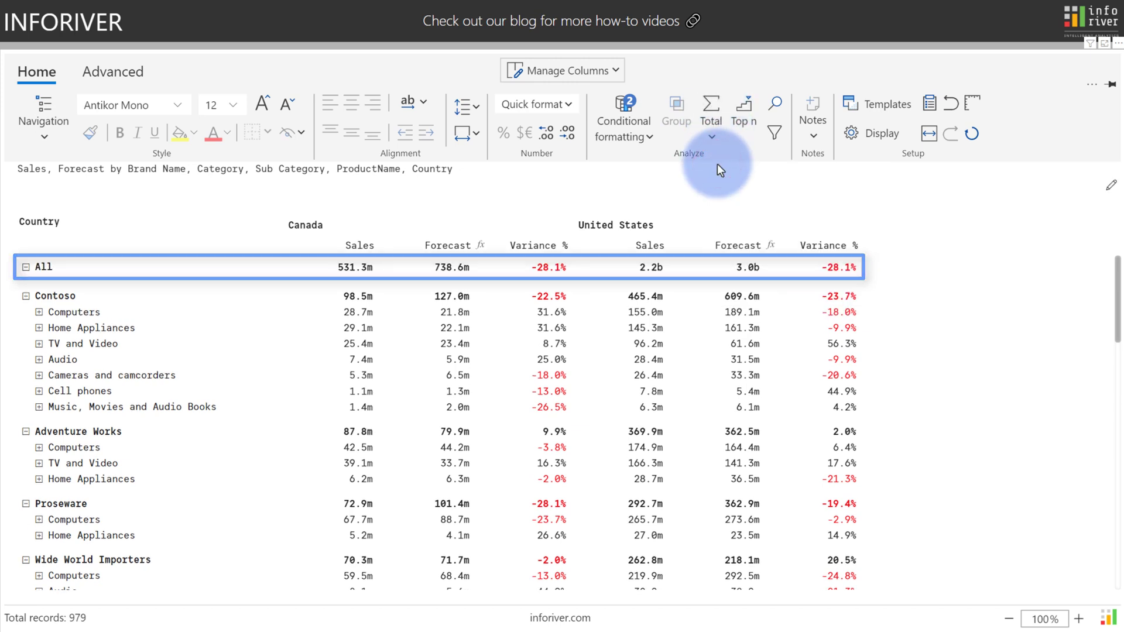
left_click(710, 111)
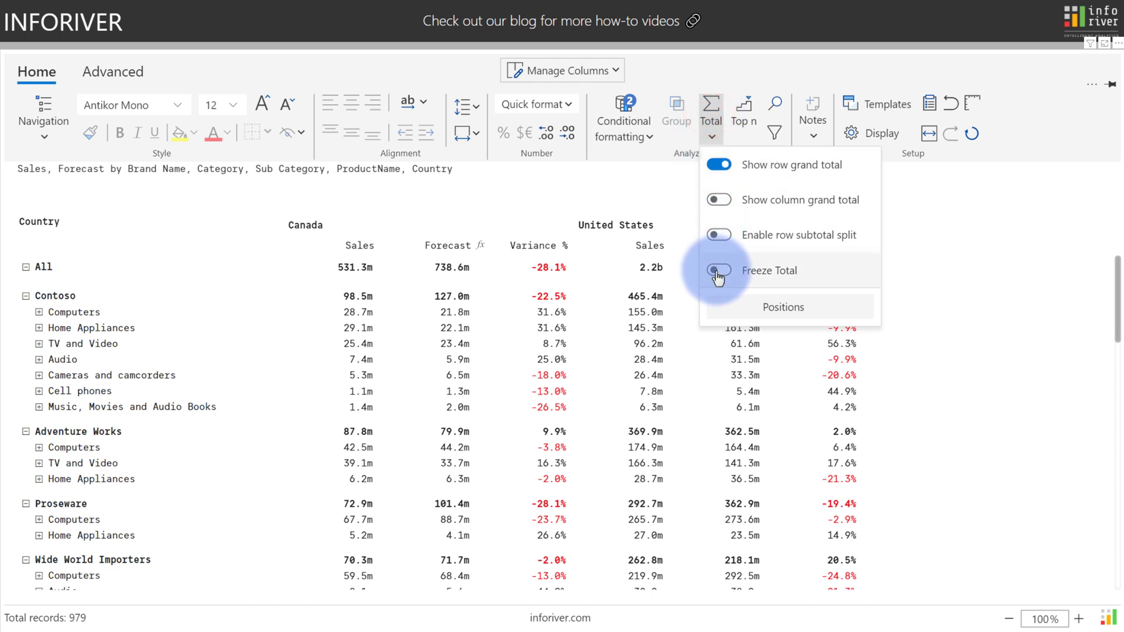
Step: Turn on Freeze Total so the grand total row stays fixed while scrolling down
left_click(718, 270)
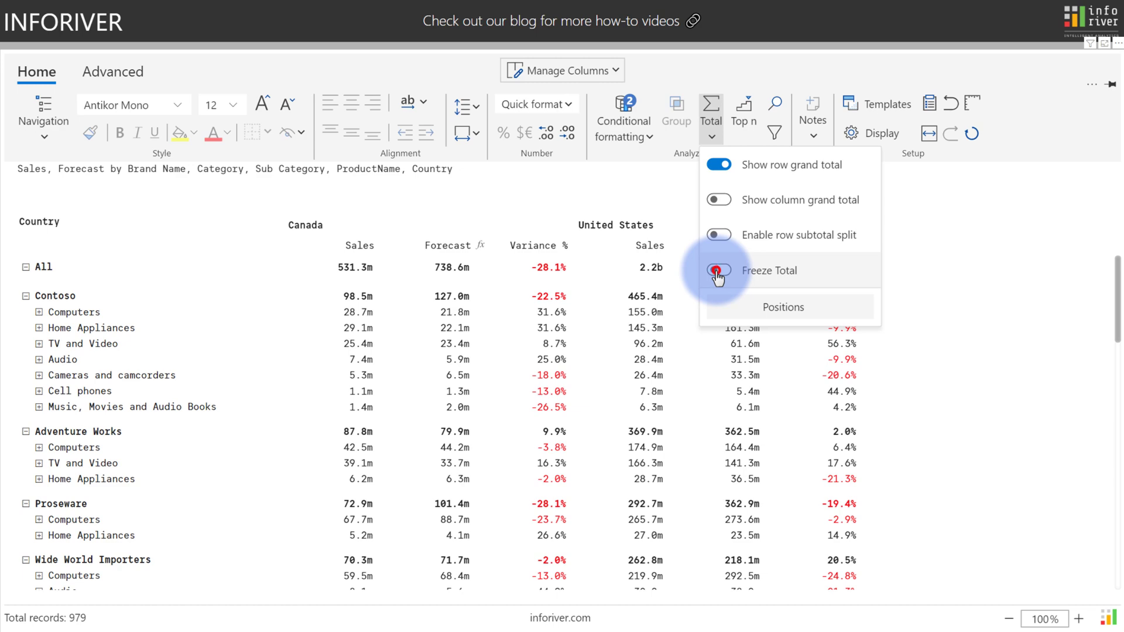
left_click(718, 271)
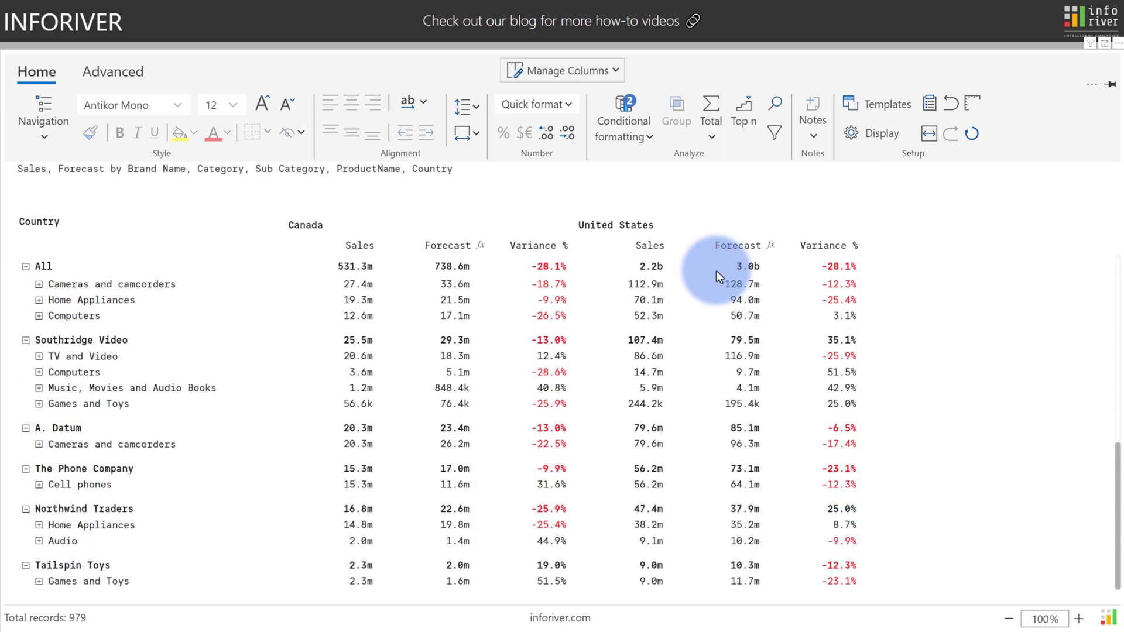
scroll("down", 3)
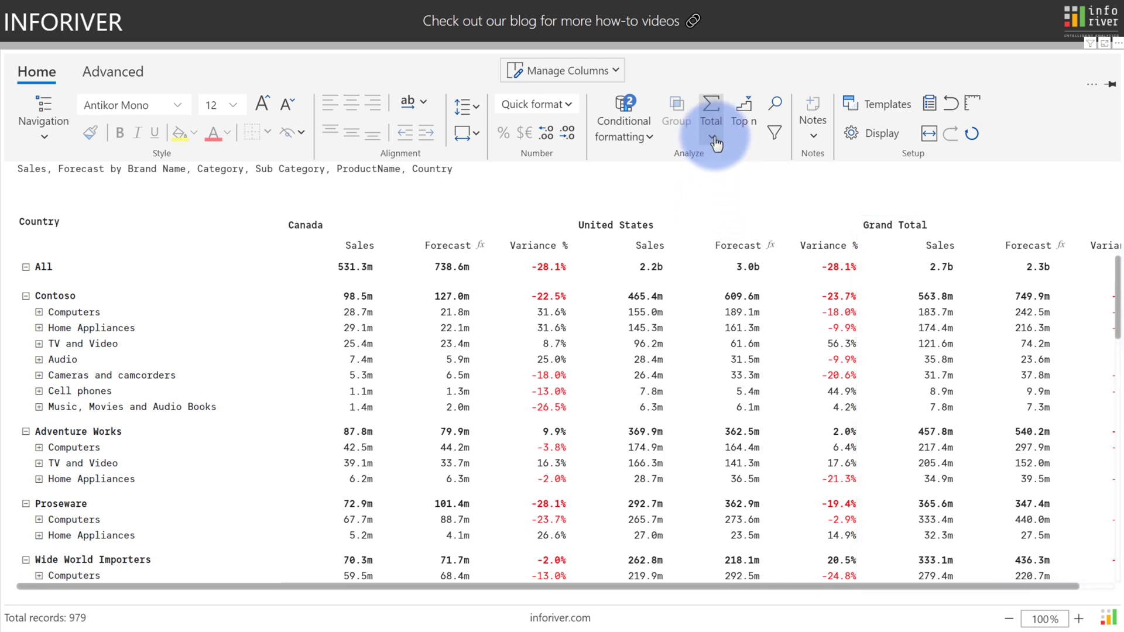
Step: Enable Show column grand total and row subtotal split, giving rows like Adventure Works Total 87.8m
left_click(710, 108)
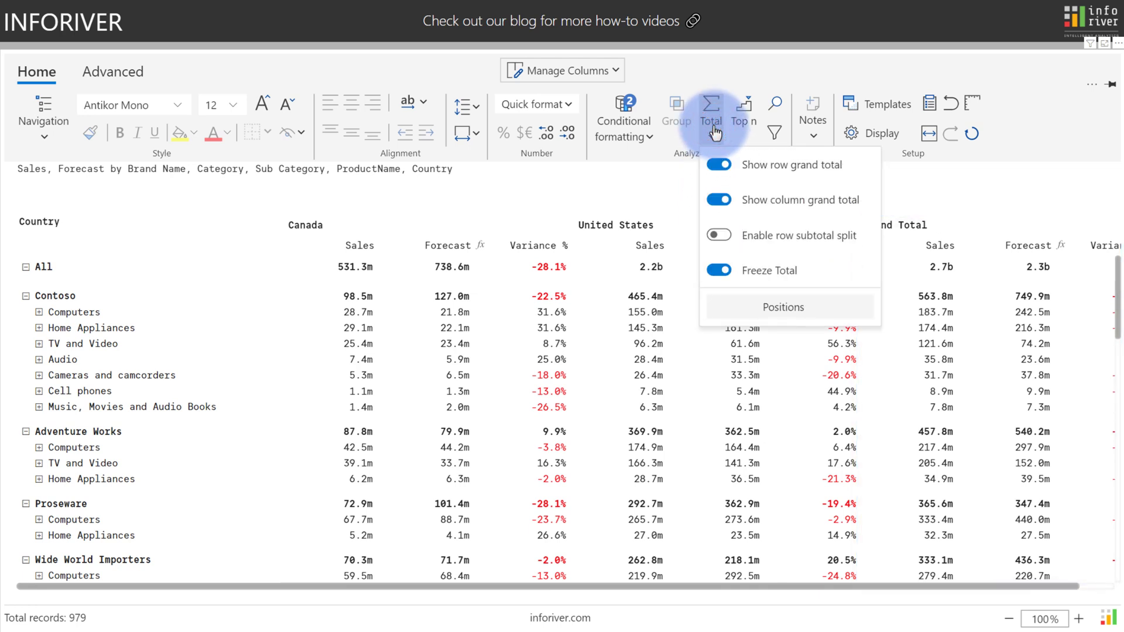
left_click(77, 431)
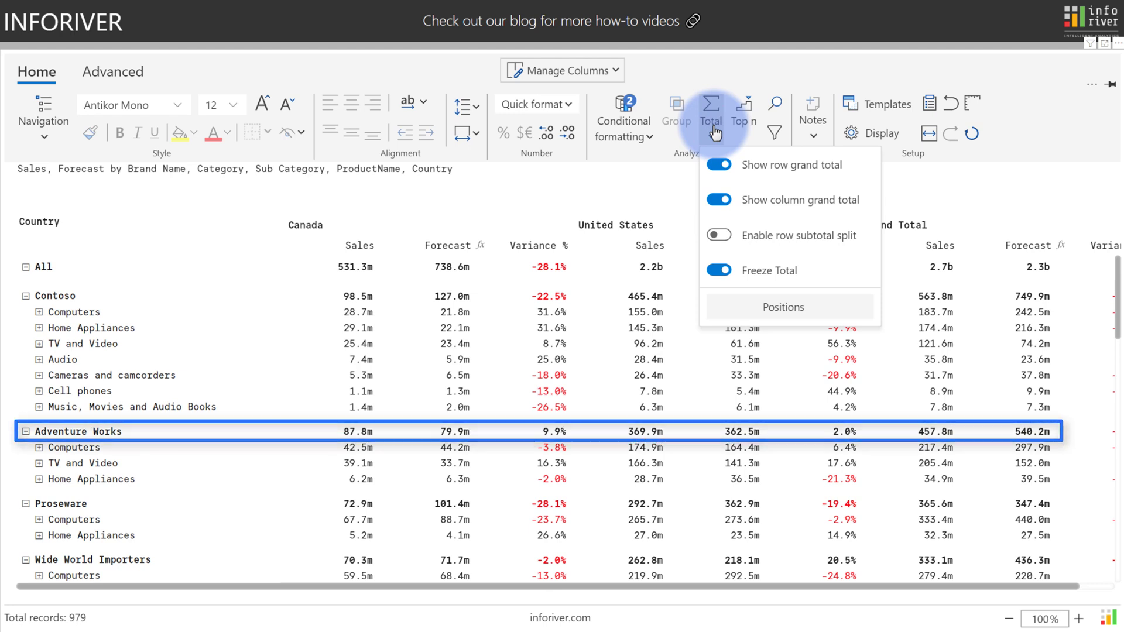
left_click(717, 234)
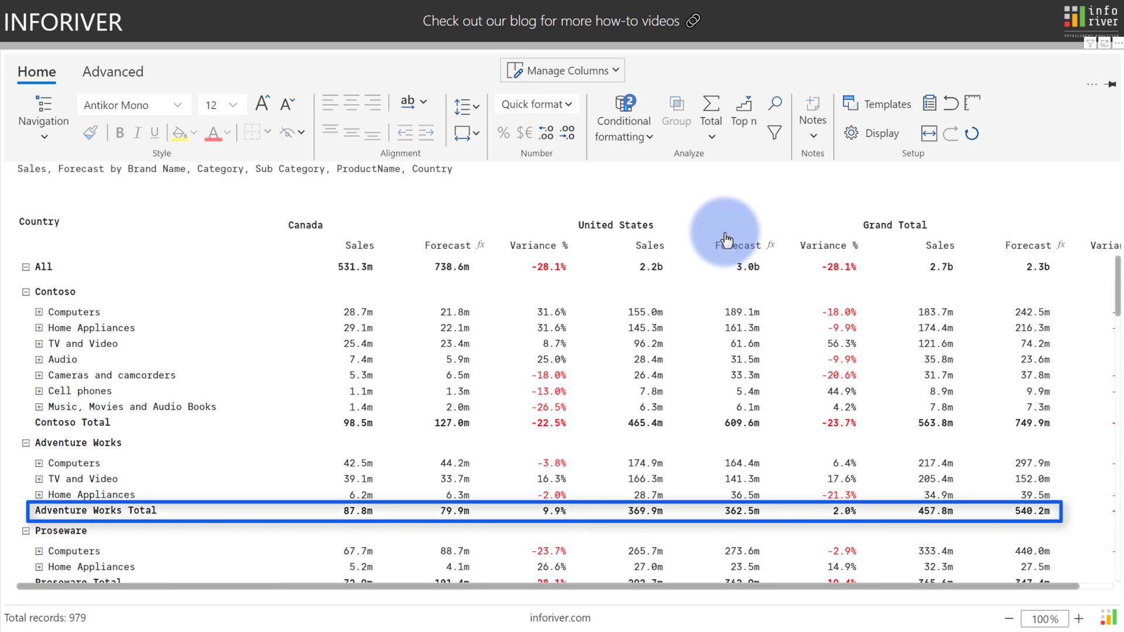
left_click(709, 115)
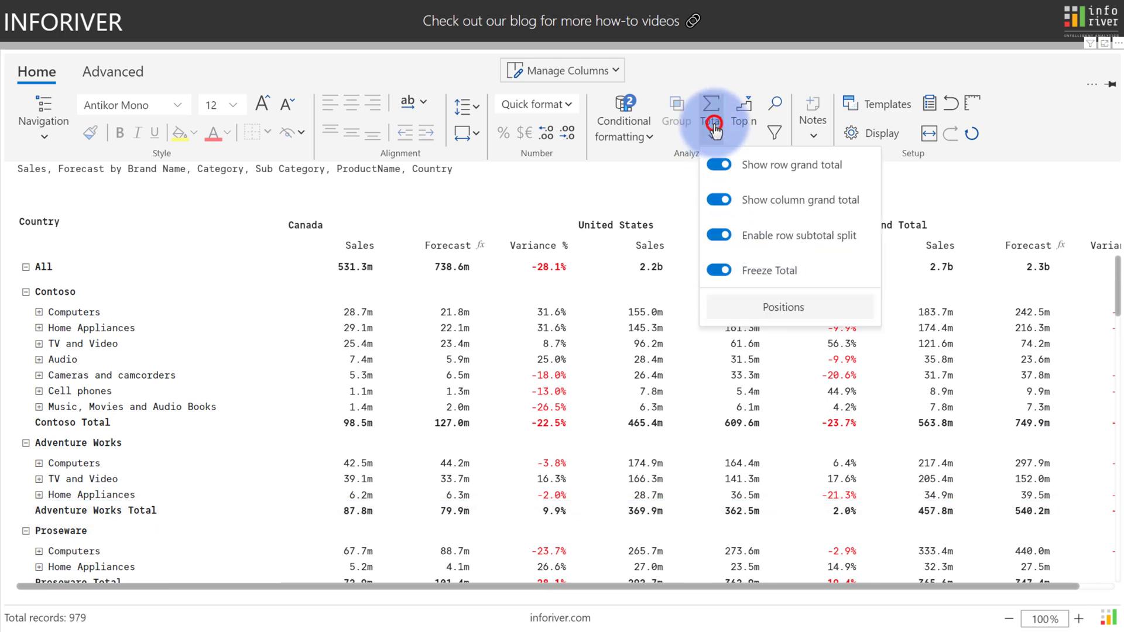
left_click(782, 307)
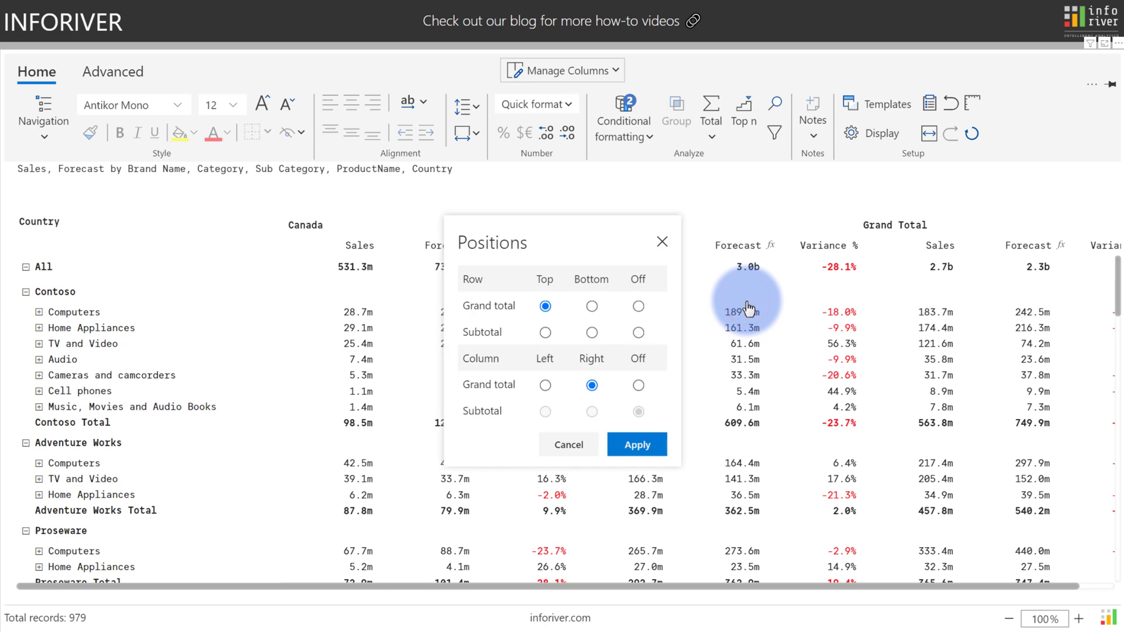
Step: Close the total Positions dialog and best-fit all columns so Grand Total Variance % shows
left_click(636, 445)
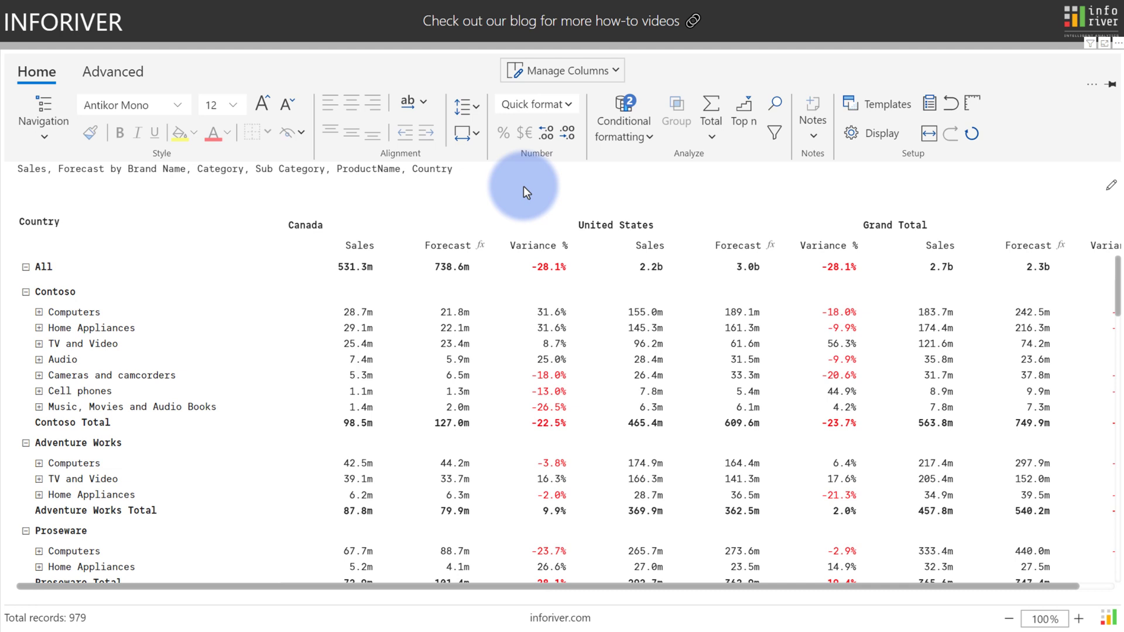
mouse_move(927, 134)
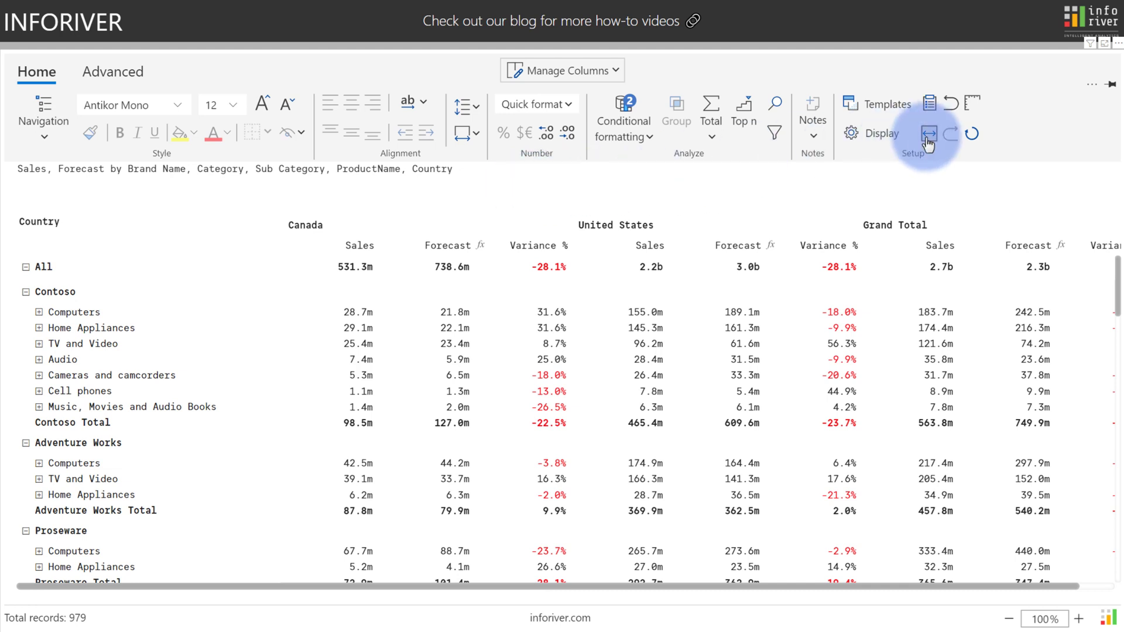
left_click(929, 135)
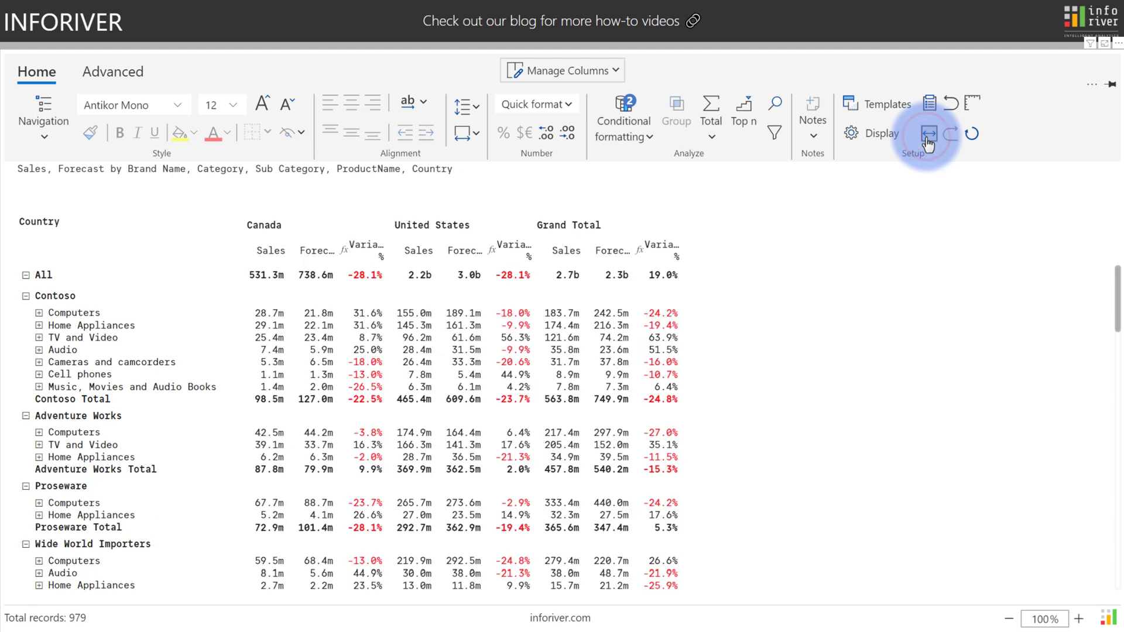